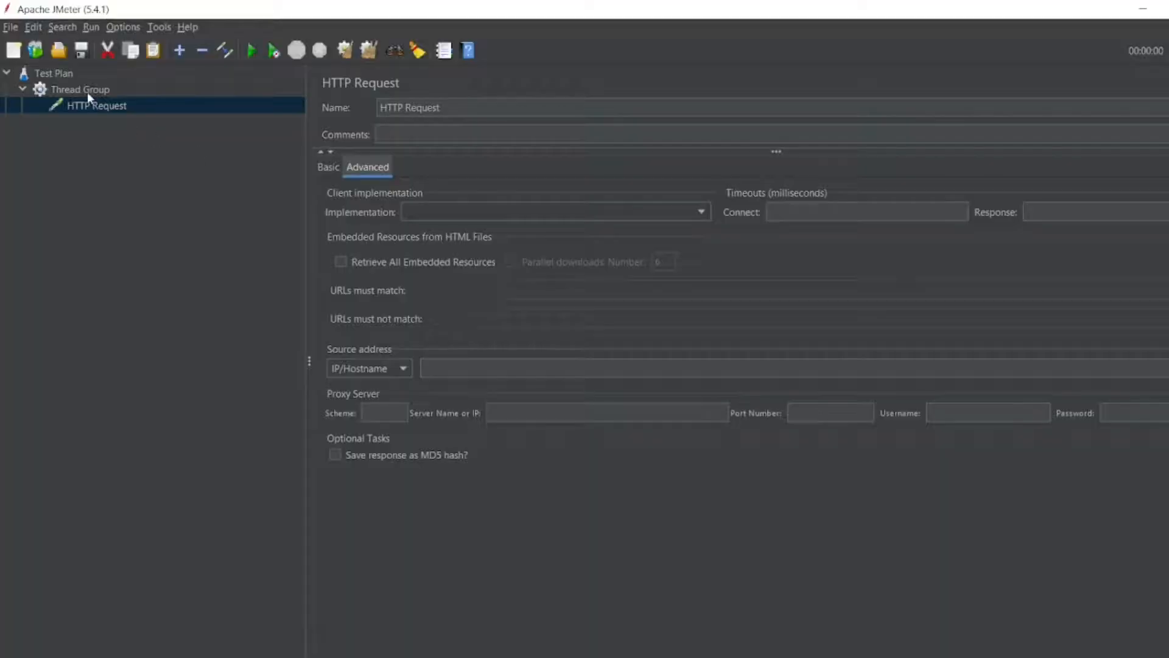
Add a Random Variable config element under the Thread Group beside the HTTP Request.
right_click(79, 89)
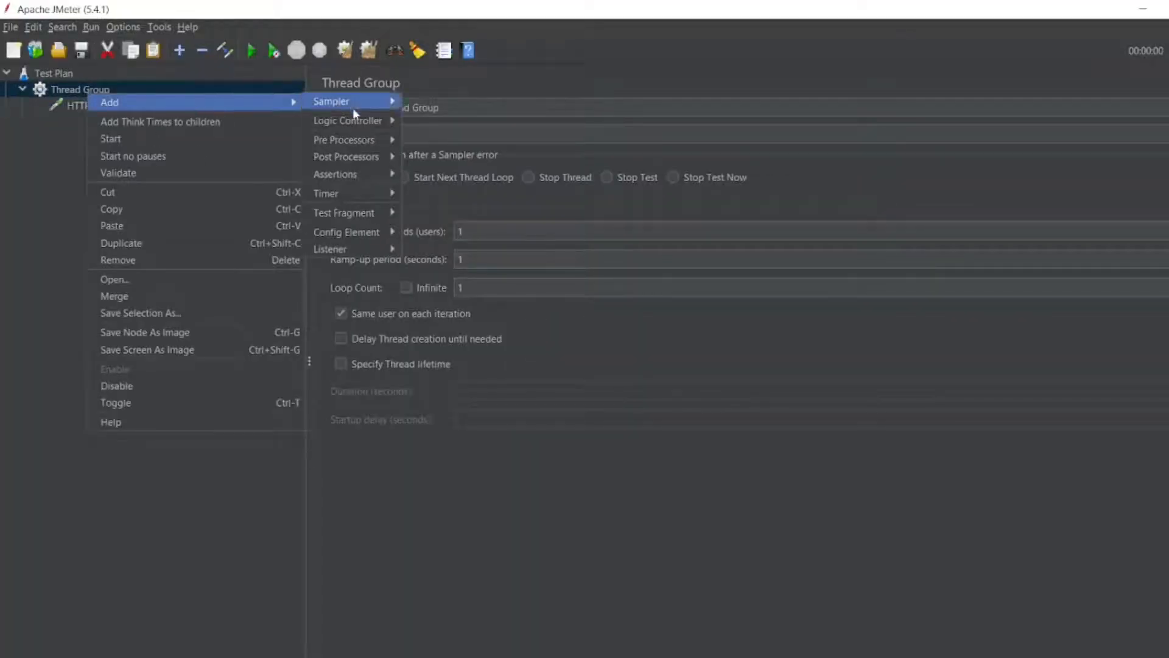
mouse_move(347, 232)
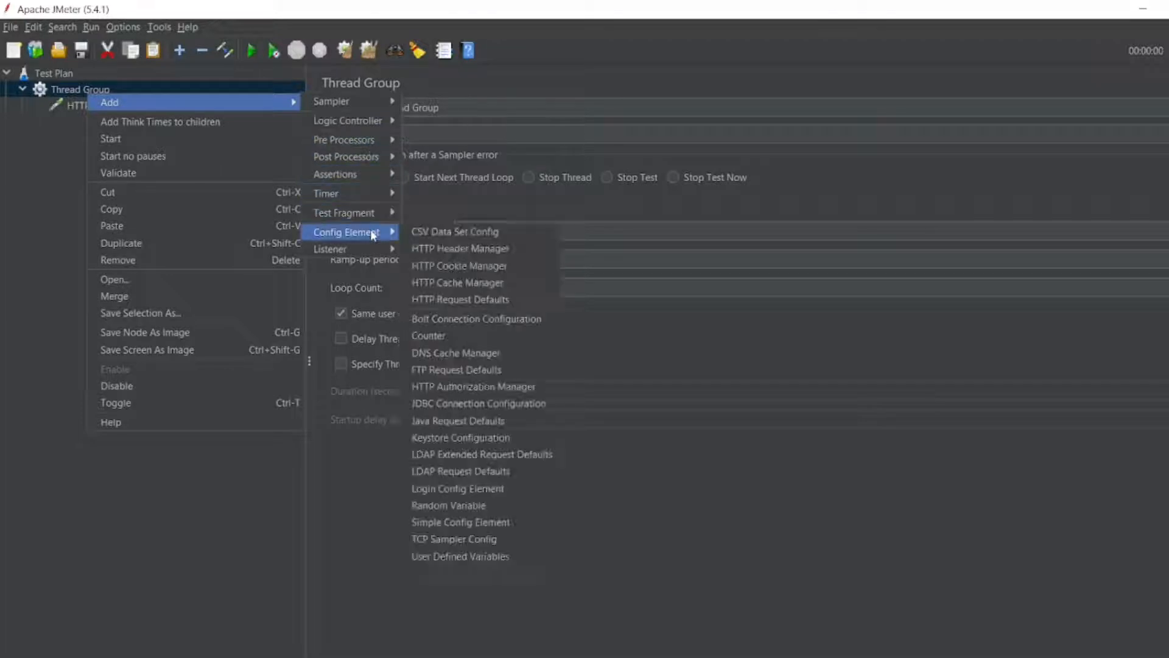
mouse_move(484, 353)
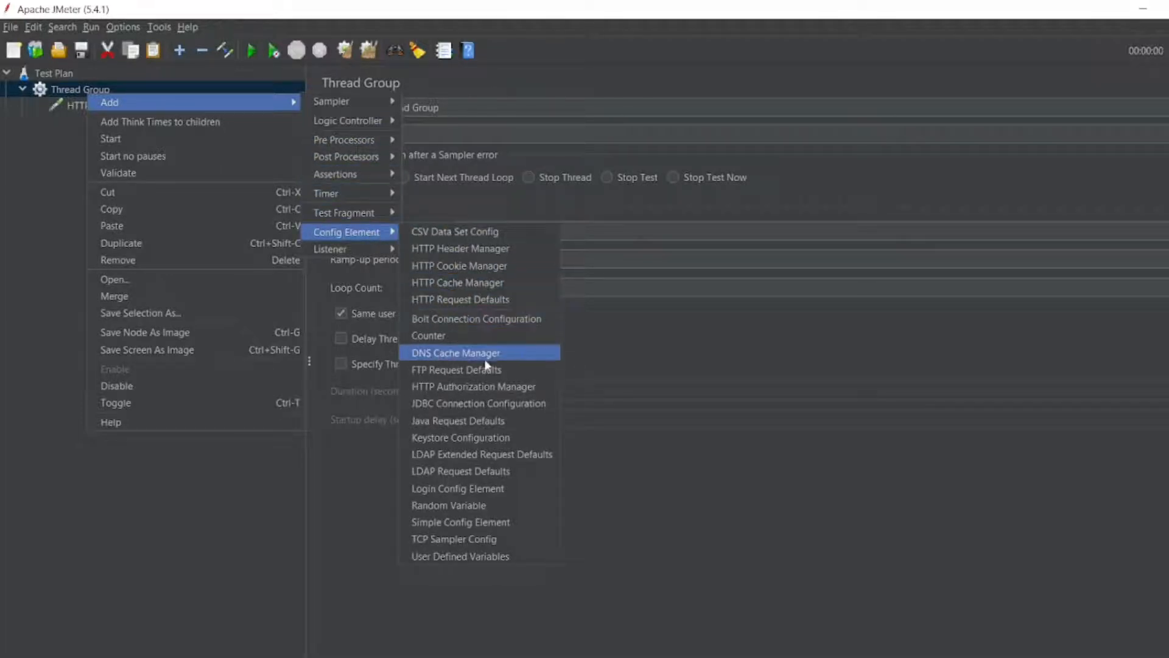
mouse_move(470, 505)
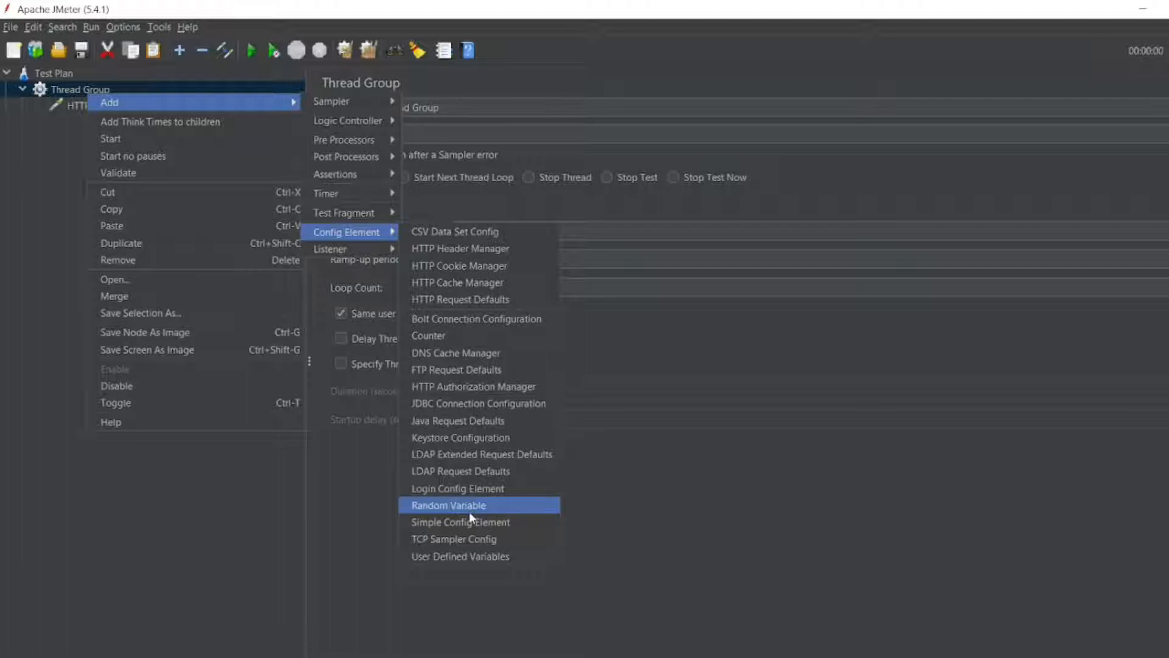
click(448, 505)
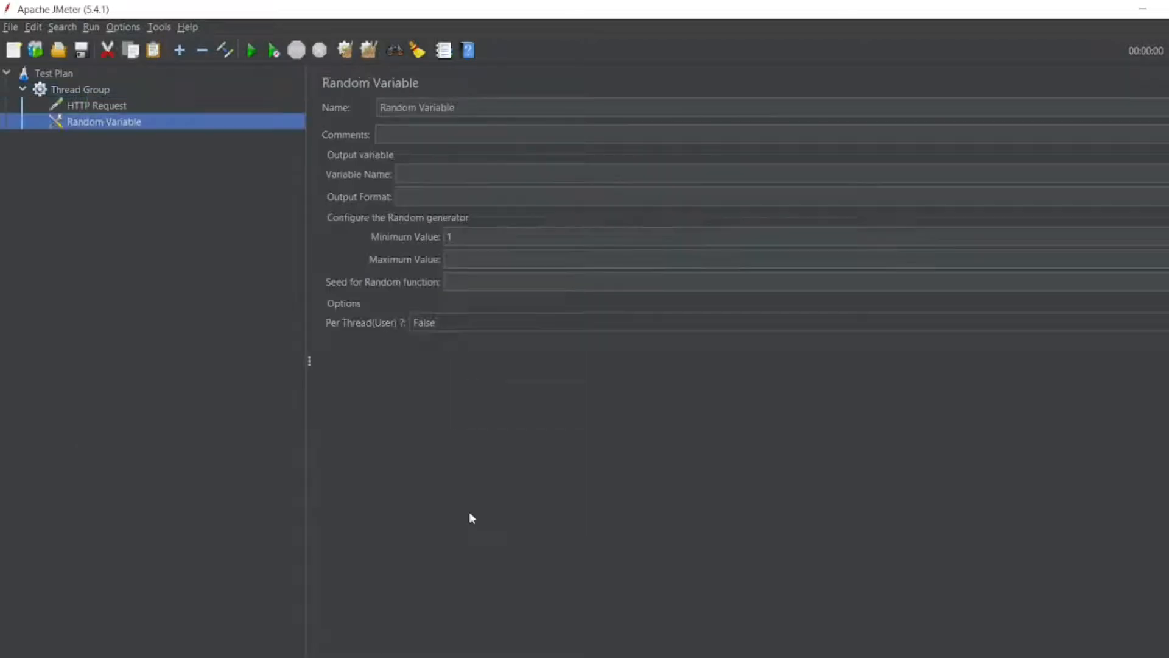
mouse_move(200, 202)
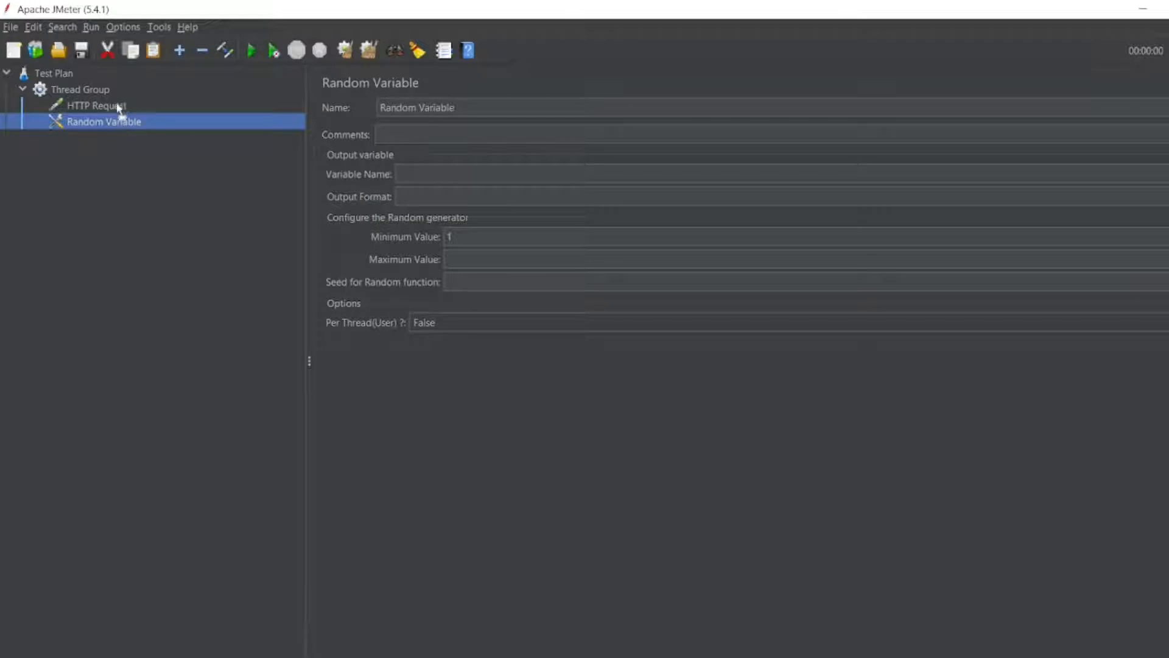
click(95, 122)
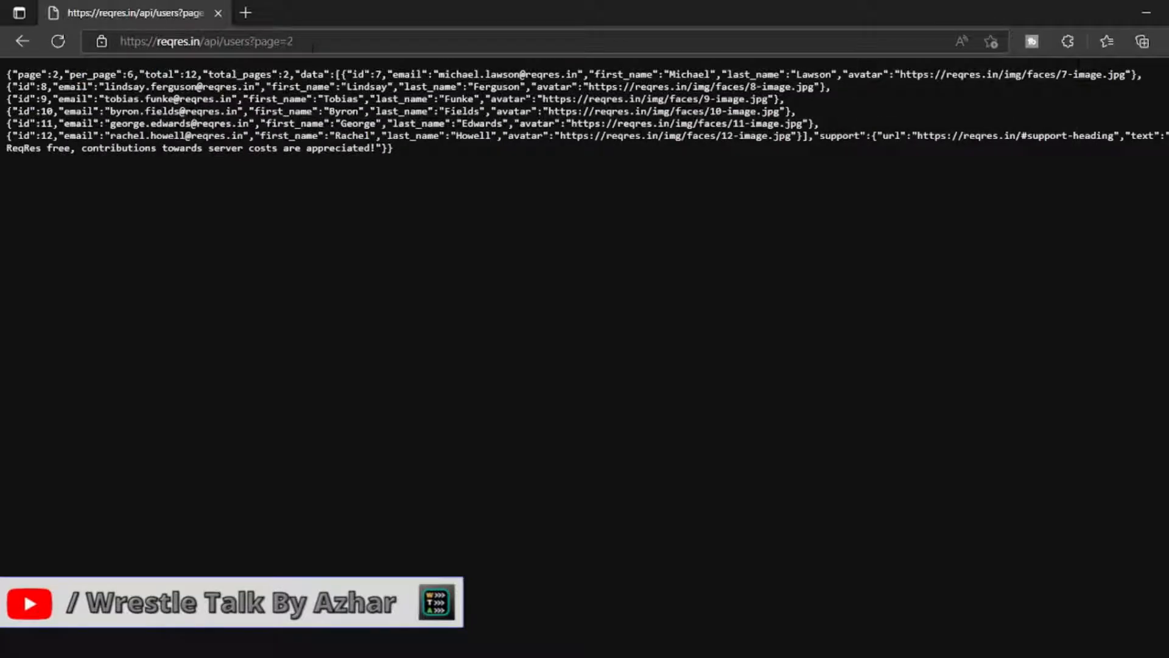
Load the reqres.in users API for page 3, then page 9, in Edge.
click(205, 40)
text(3)
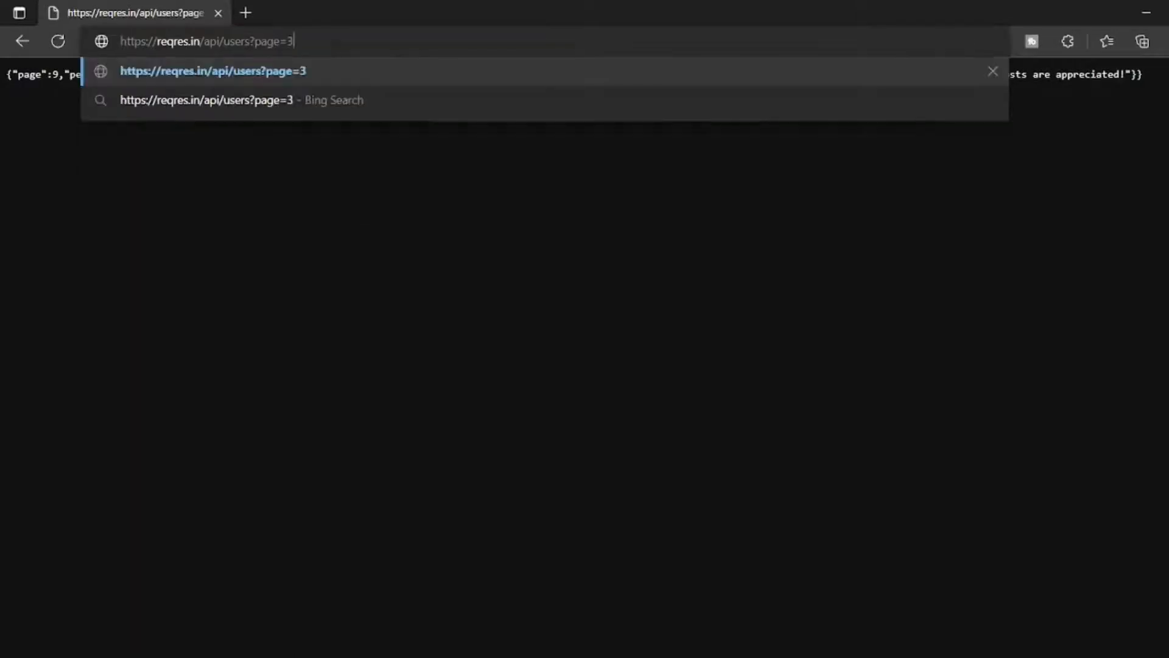
key(Enter)
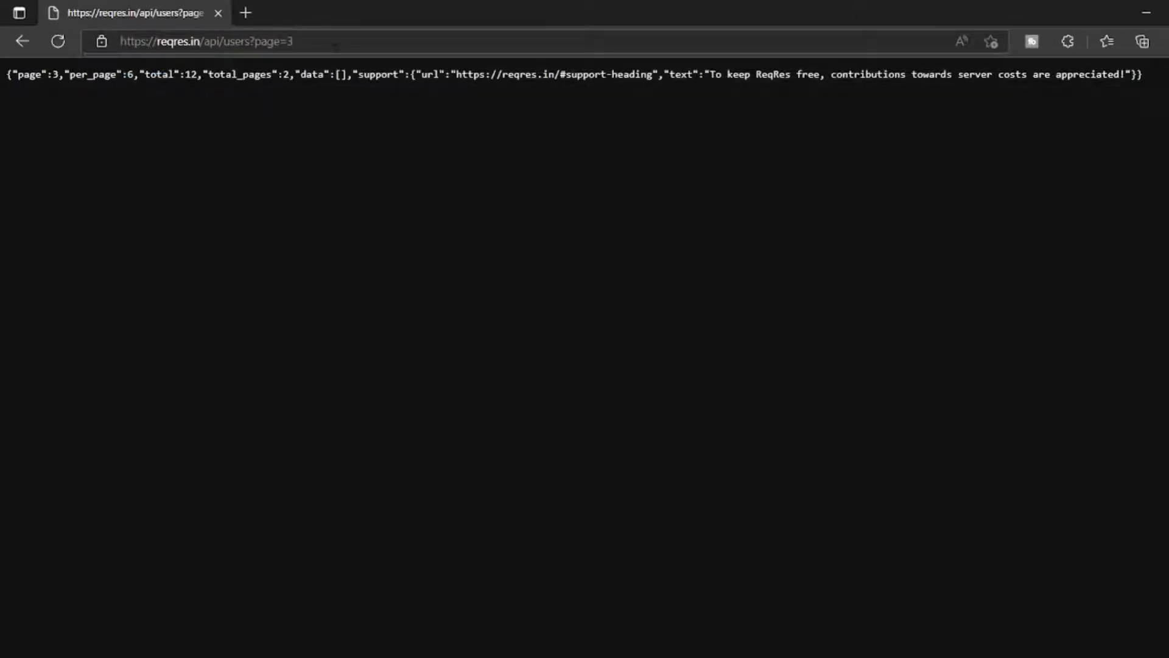
click(207, 41)
text(9)
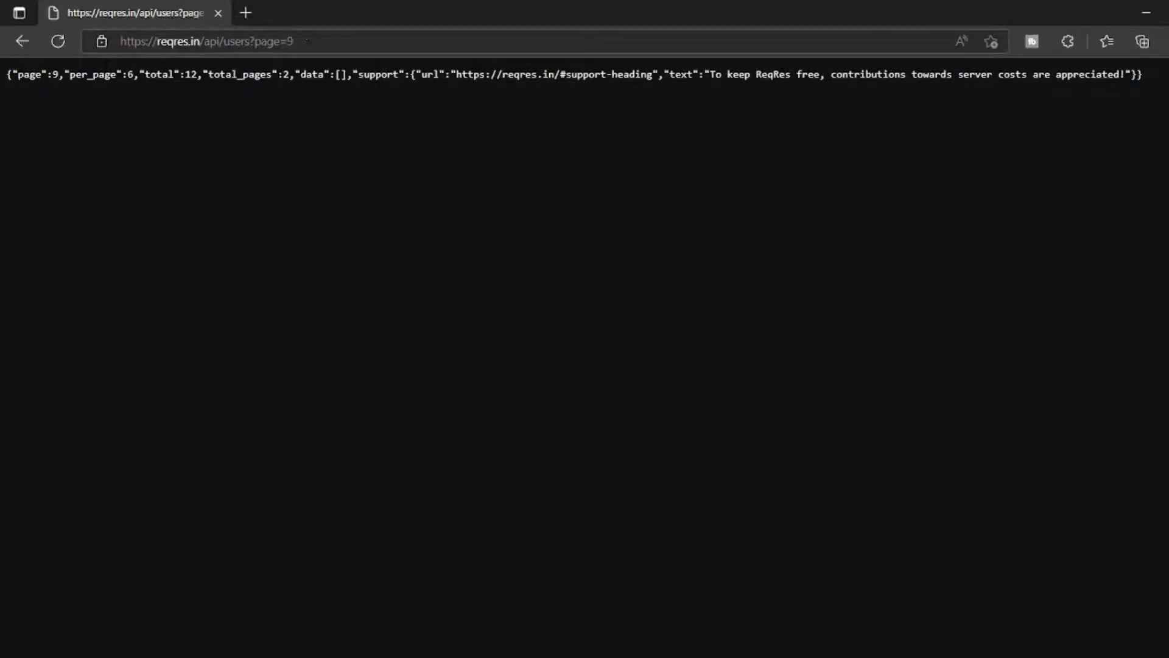
click(207, 41)
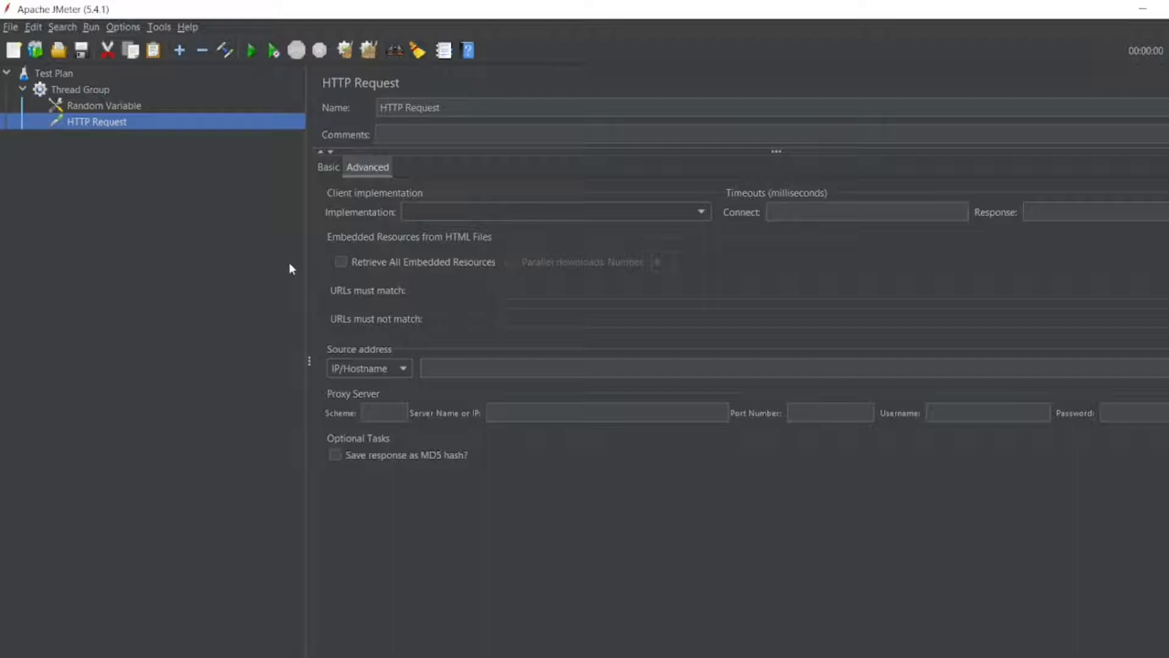
Set the HTTP Request's protocol to https and server to reqres.in.
click(328, 166)
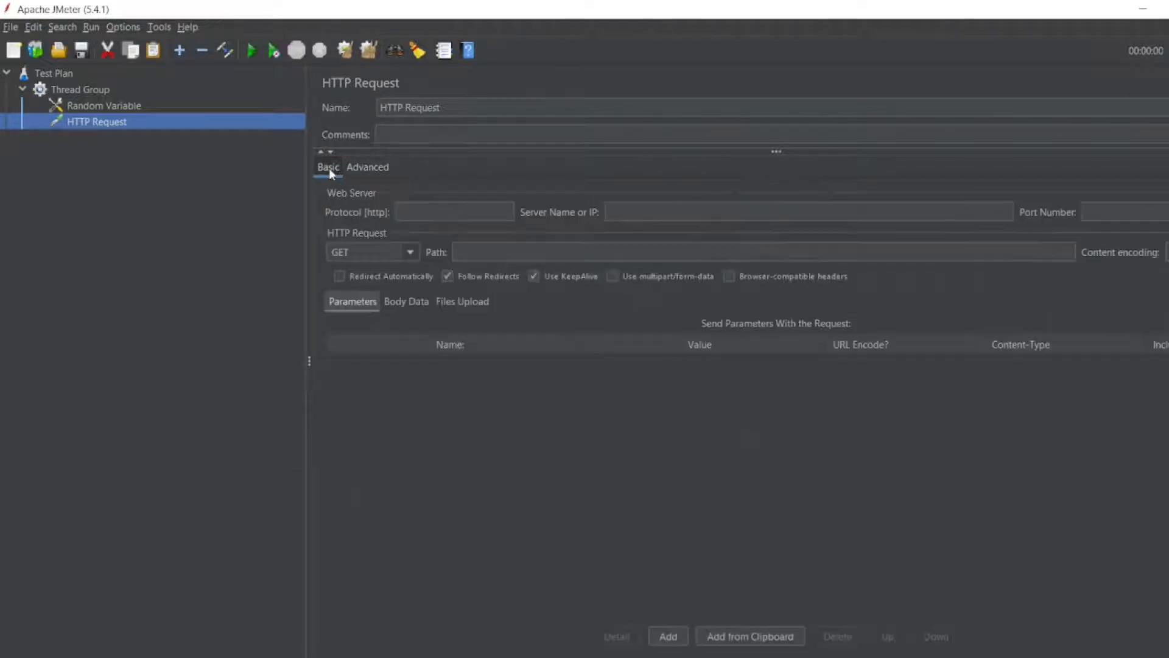
click(808, 212)
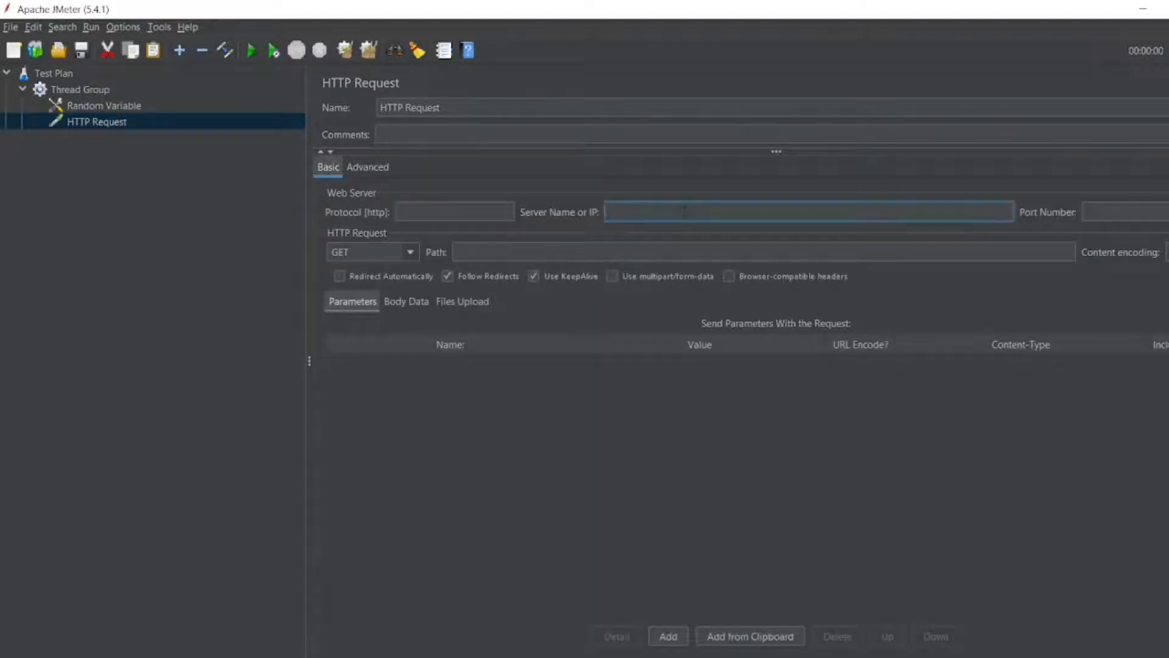
text(https://reqres.in/api/users?page=9)
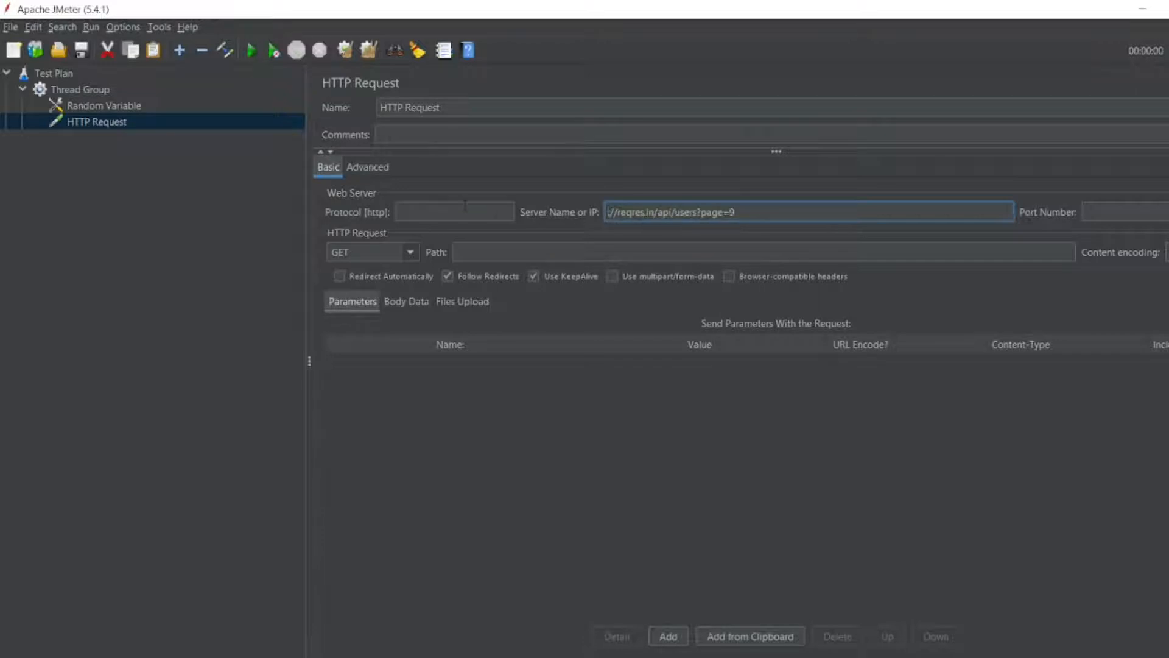
text(https)
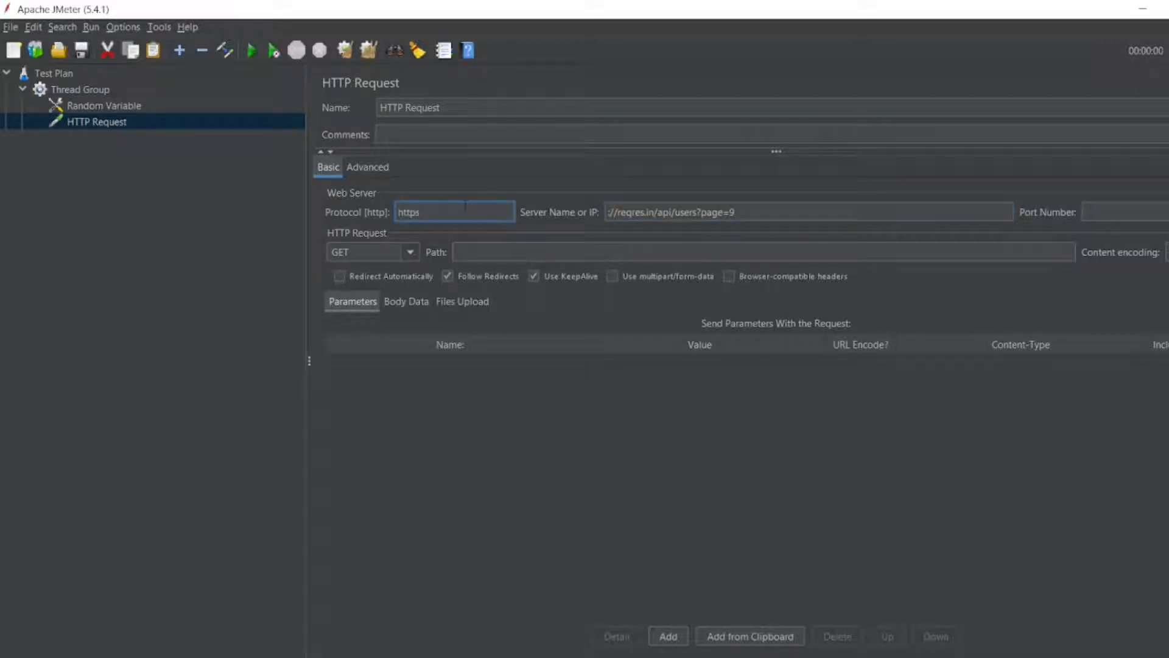
Set the HTTP Request path to /api/users?page=${random}.
click(809, 212)
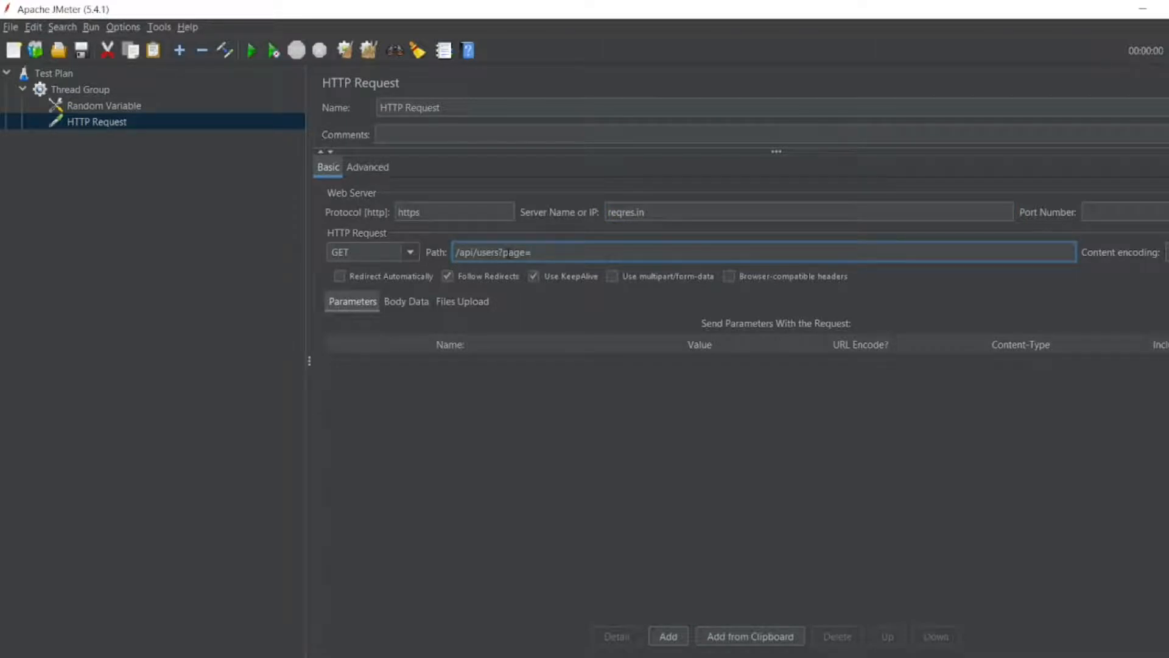
text(${random)
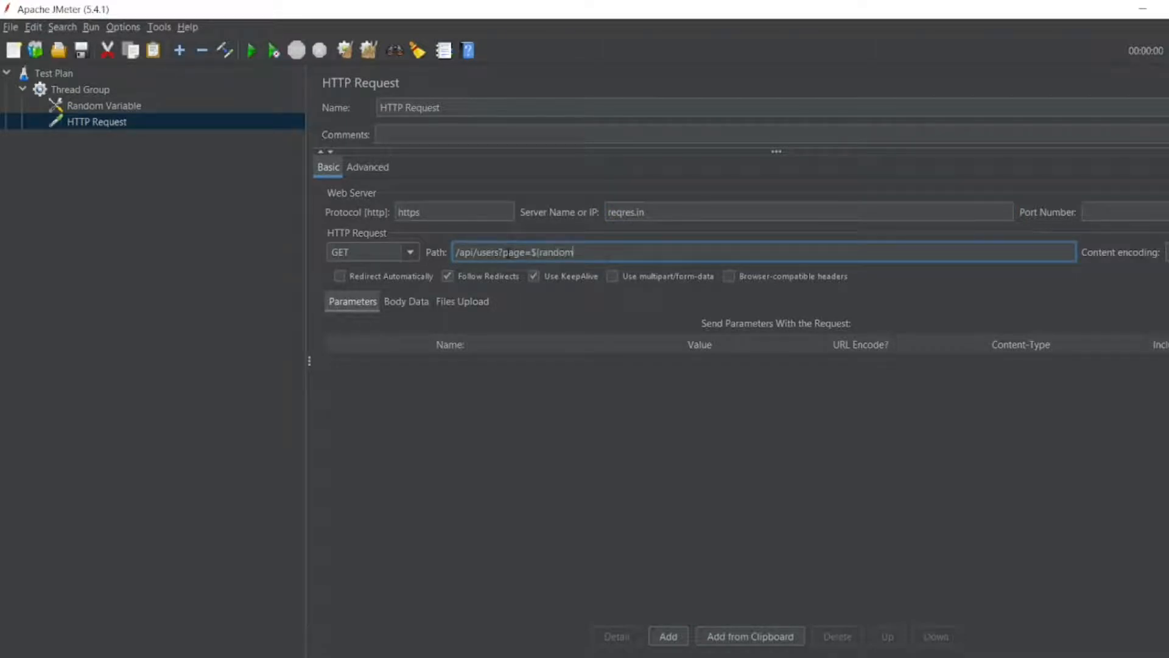
text(})
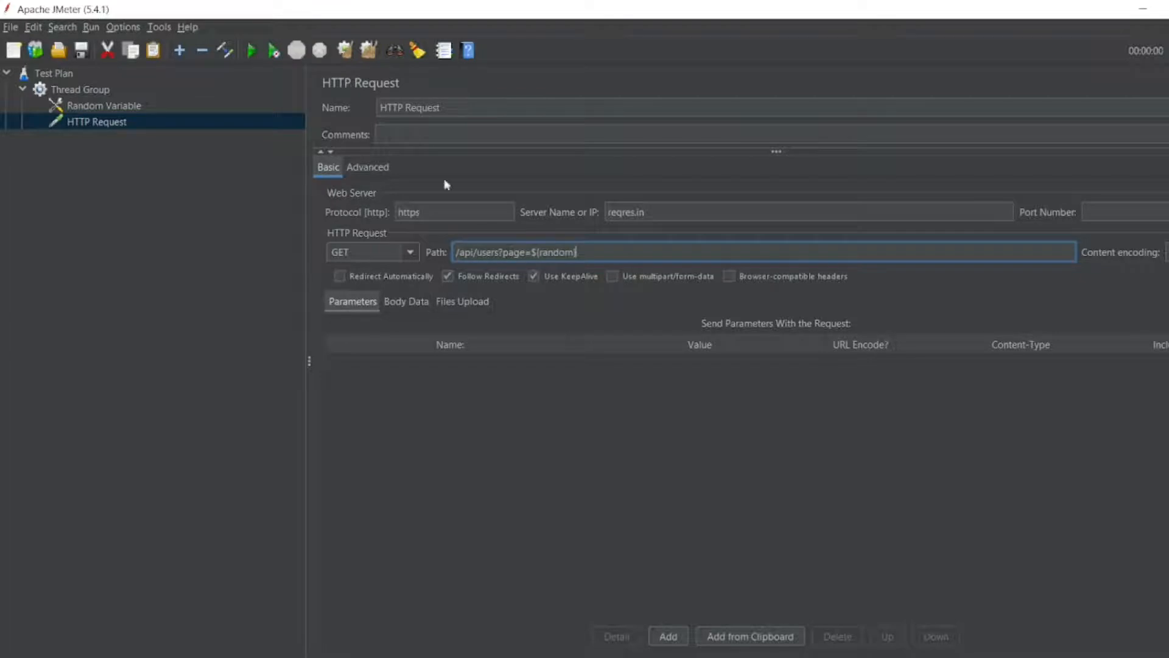
click(104, 106)
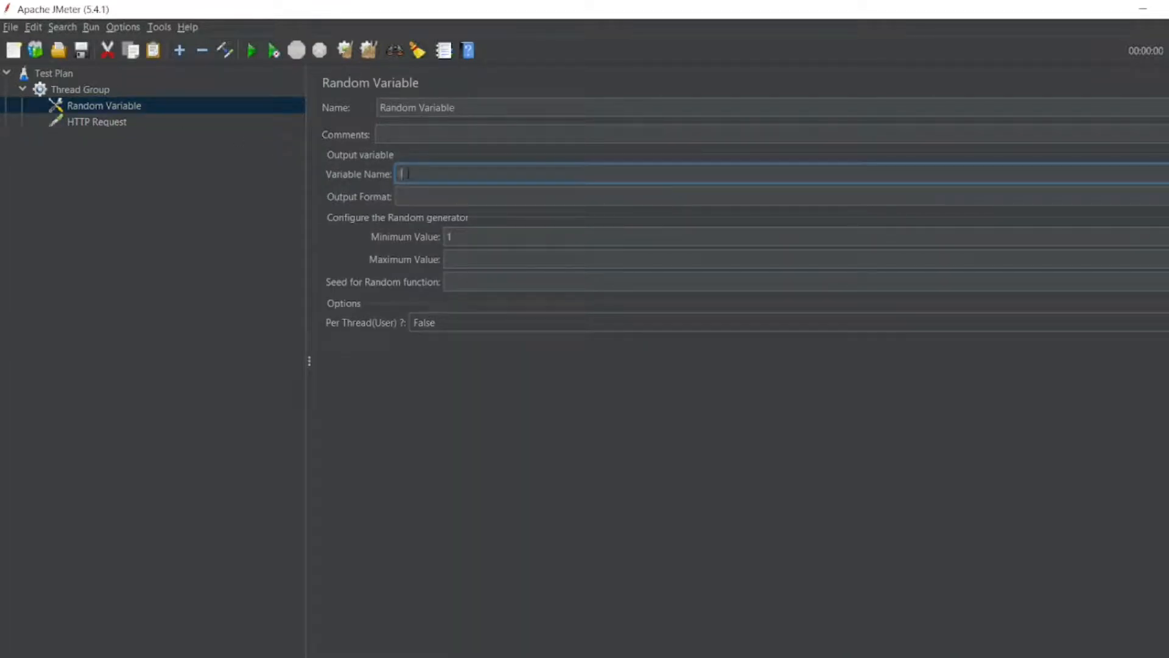
Name the Random Variable 'random' with output format 0, minimum 1 and maximum 9.
text(random)
click(782, 196)
text(0)
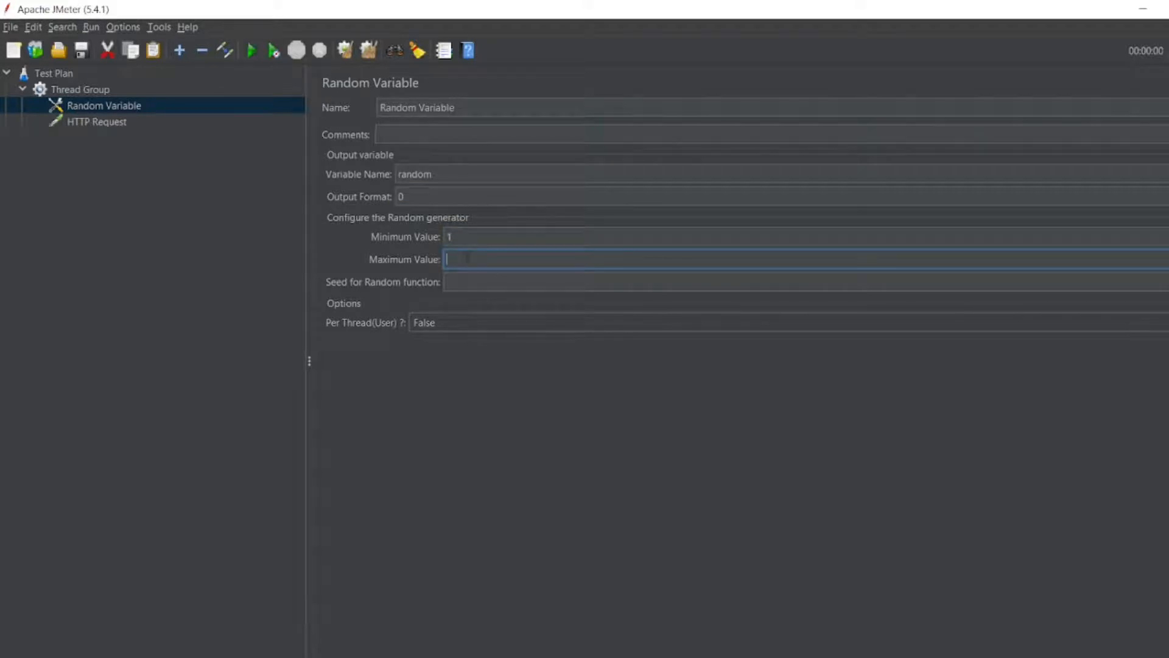
text(9)
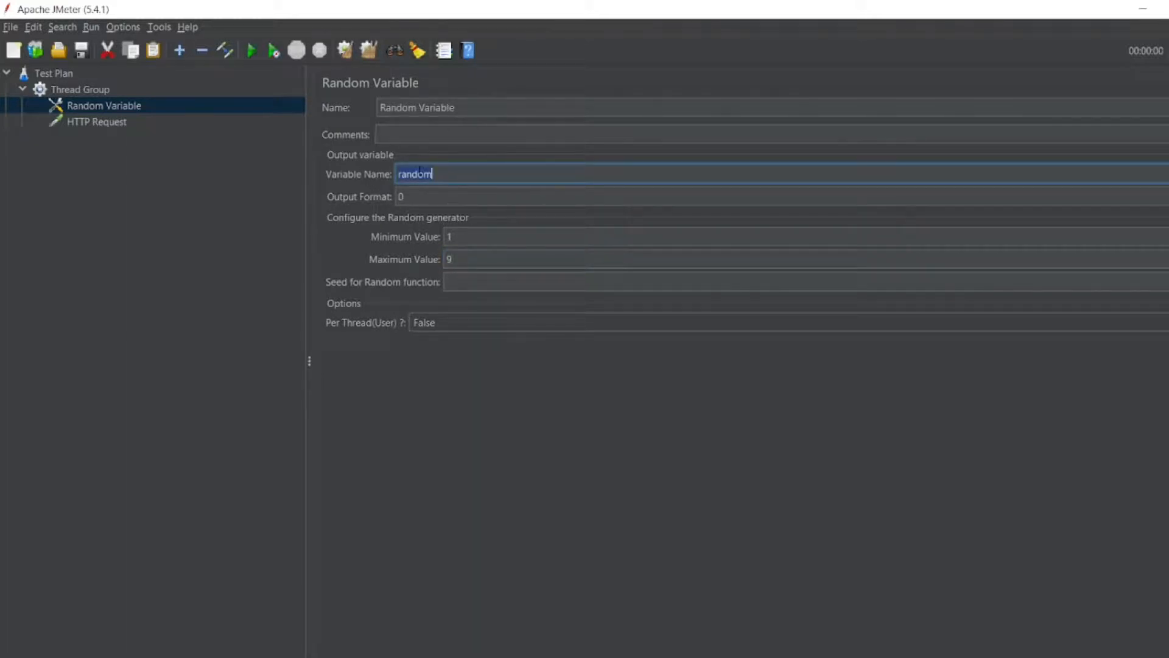
click(96, 121)
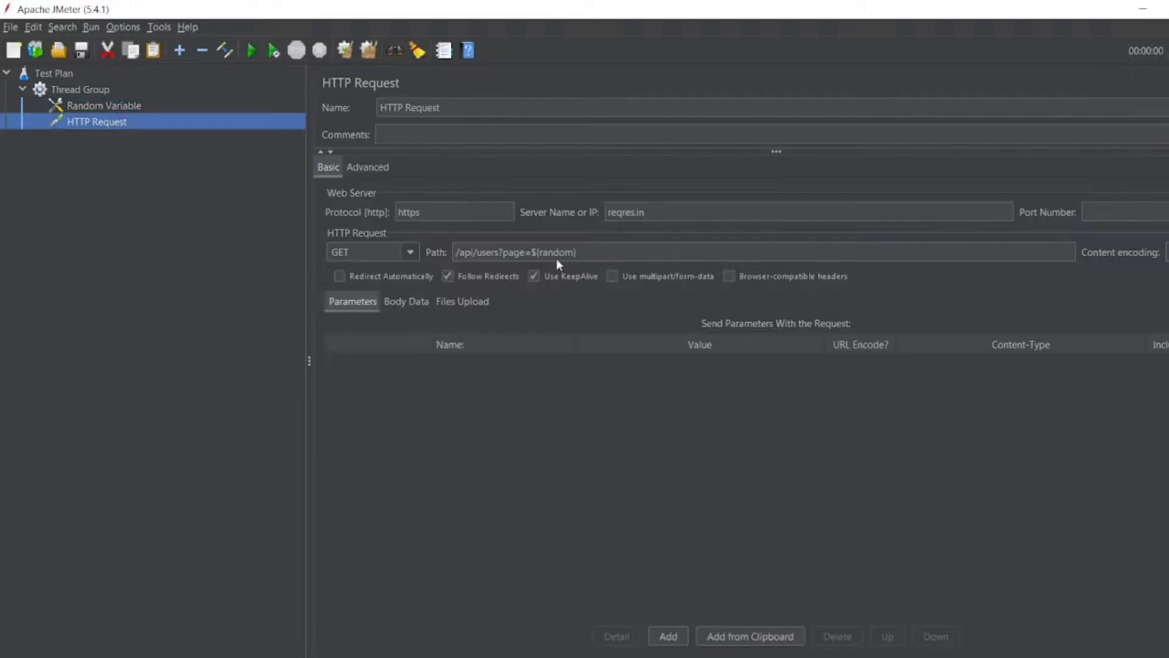
Add a View Results Tree listener to the Thread Group and select it.
click(80, 89)
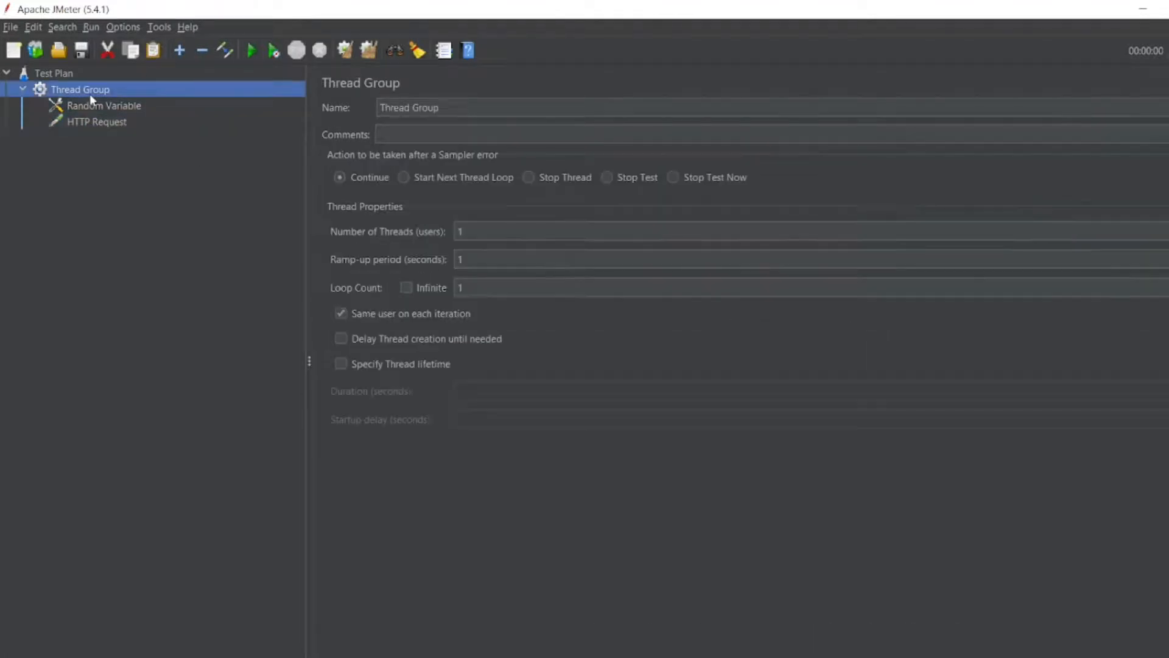
right_click(79, 89)
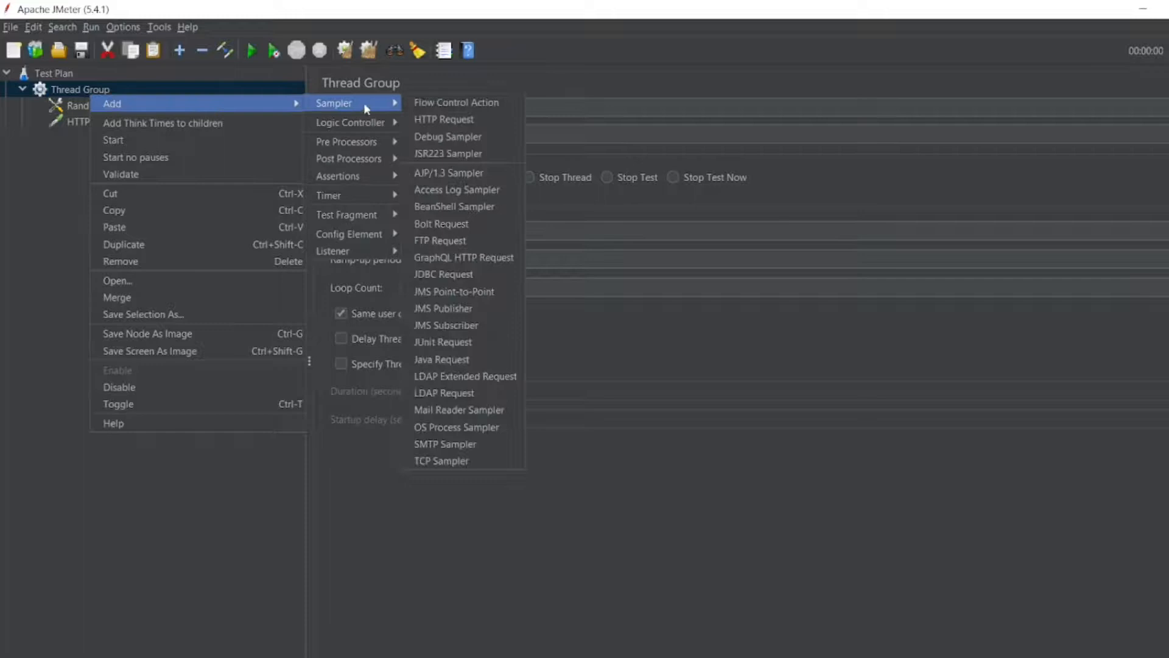
mouse_move(351, 251)
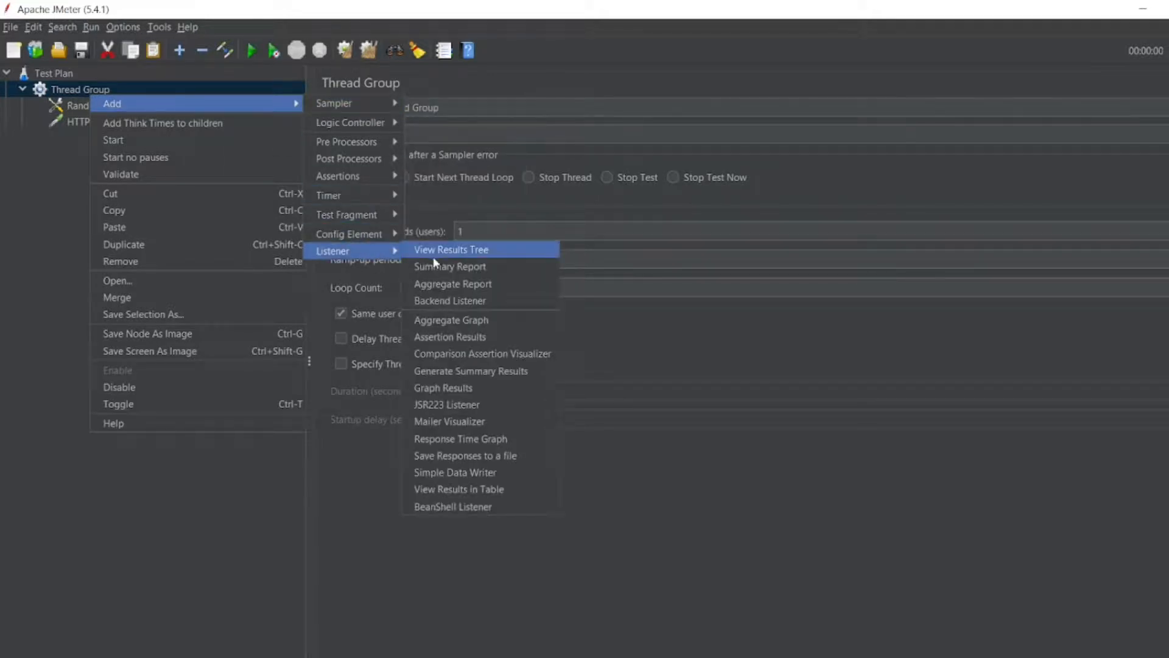
click(451, 249)
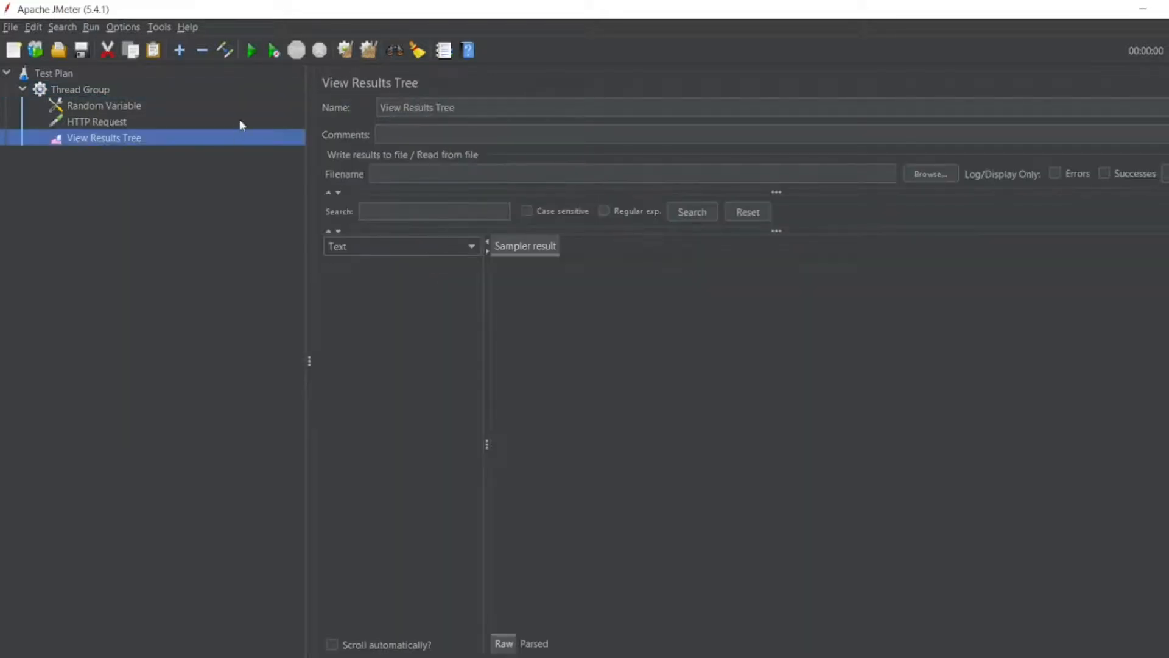
click(80, 89)
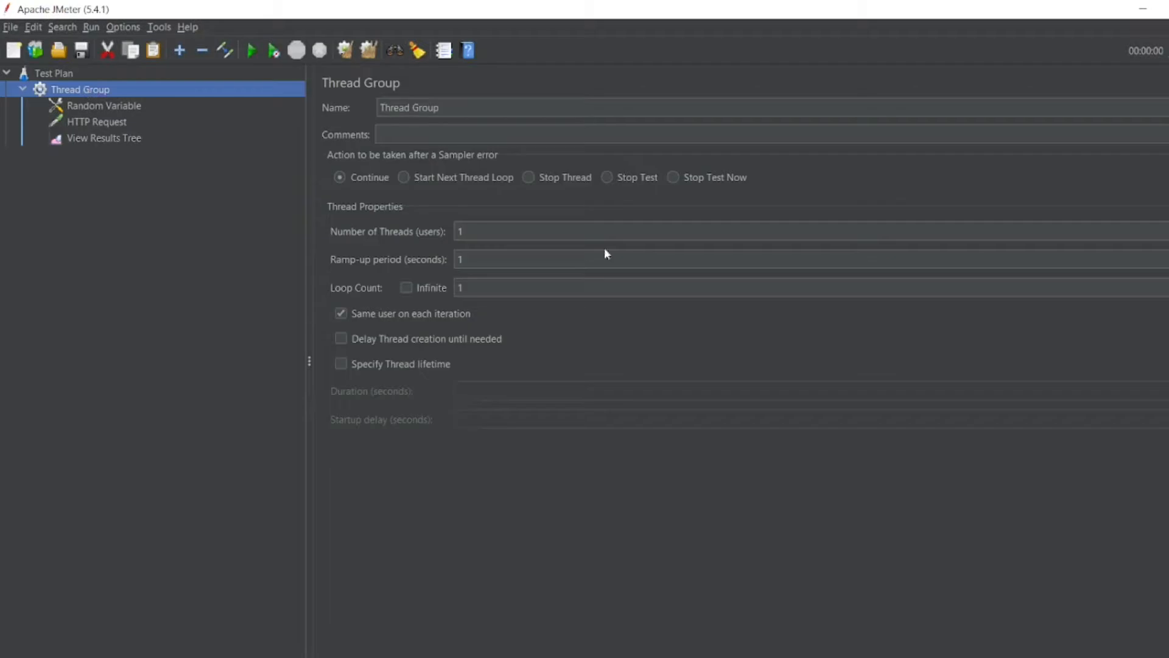
click(103, 139)
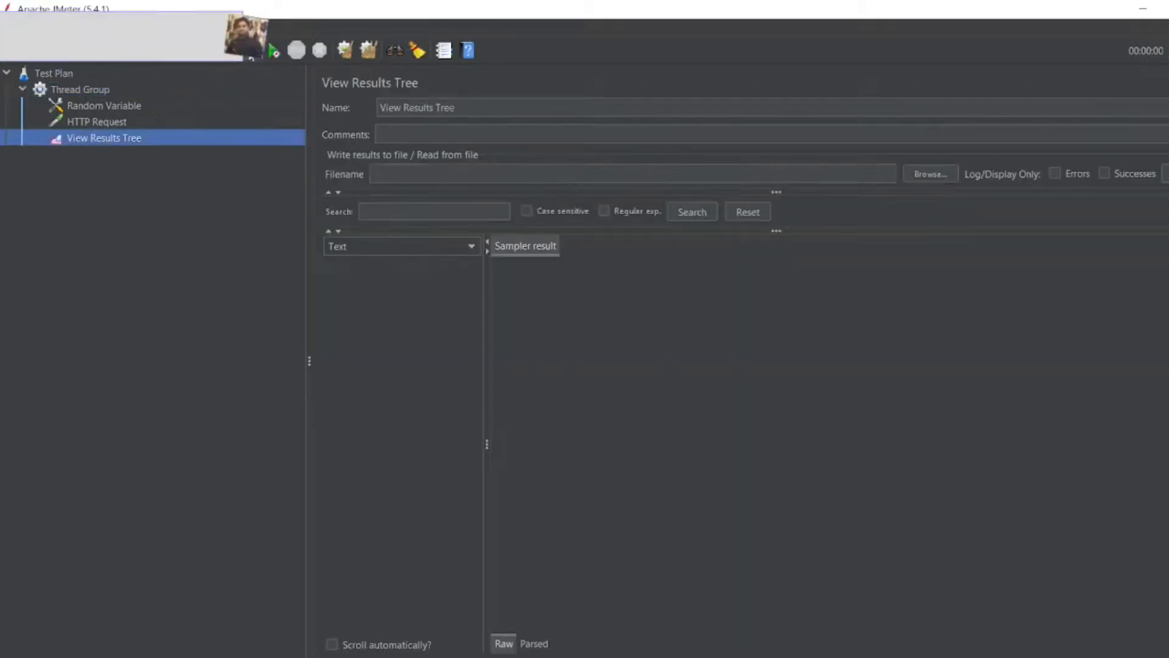
Run the test without saving and inspect the page=5 request and its empty-data response.
click(273, 50)
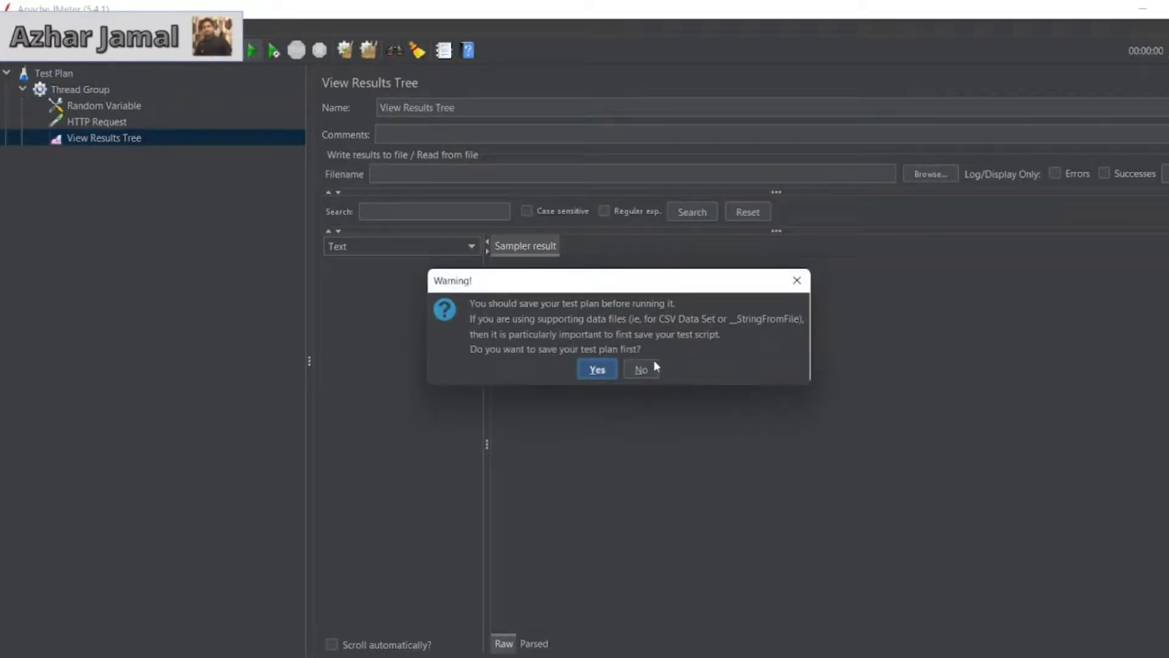
click(640, 370)
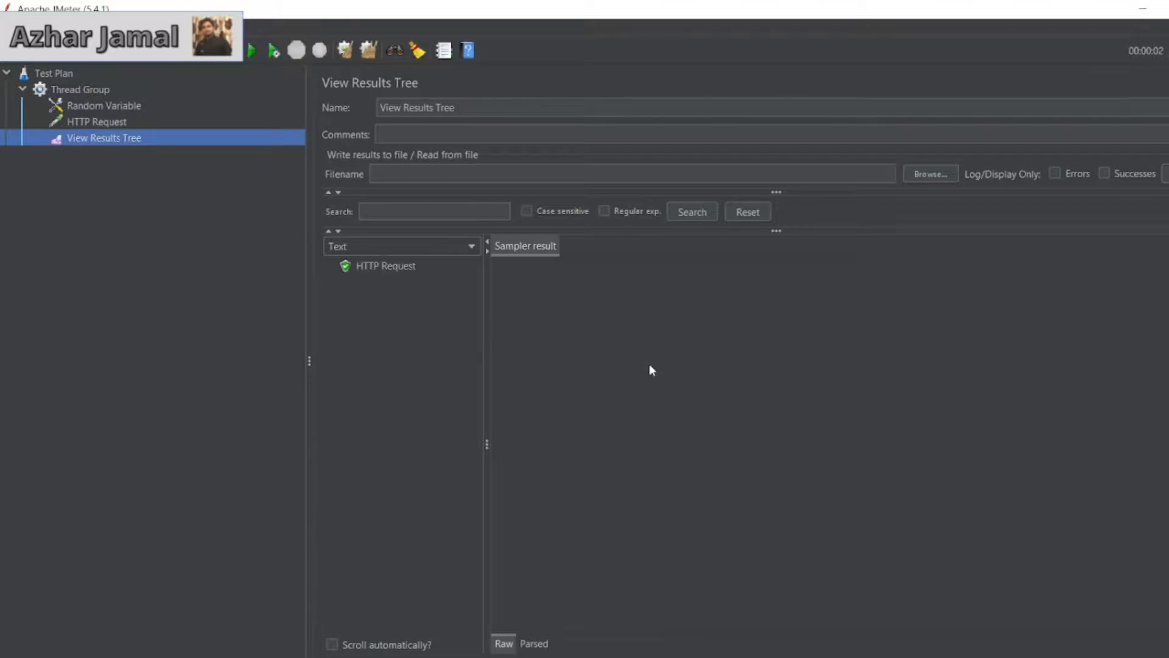
click(385, 266)
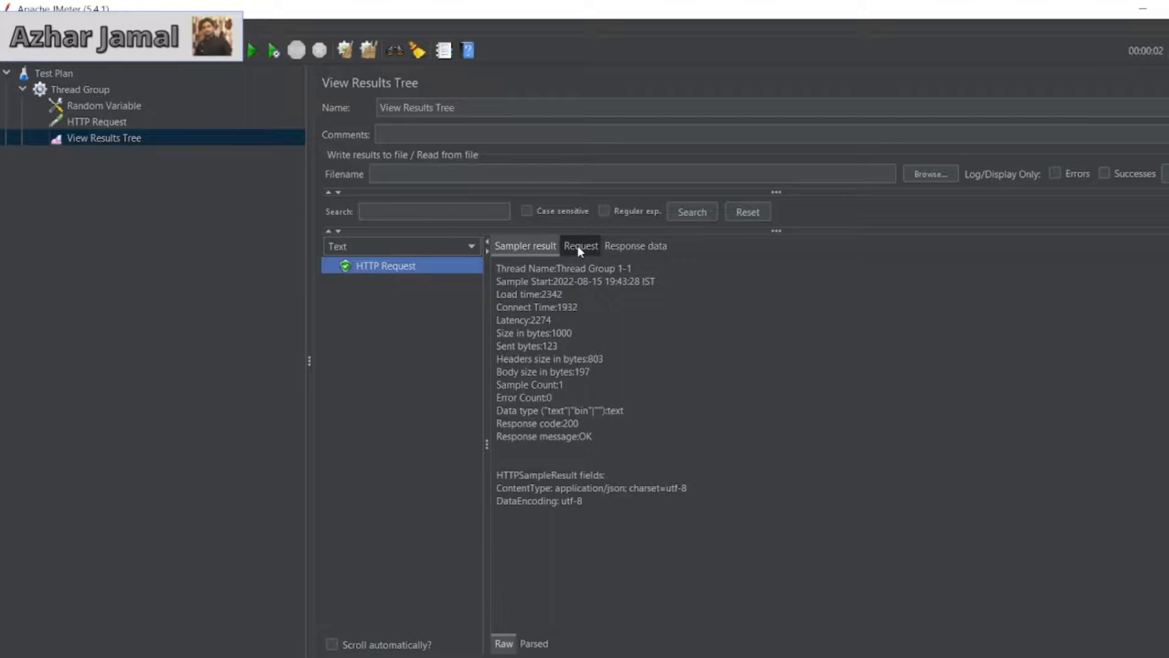
click(581, 246)
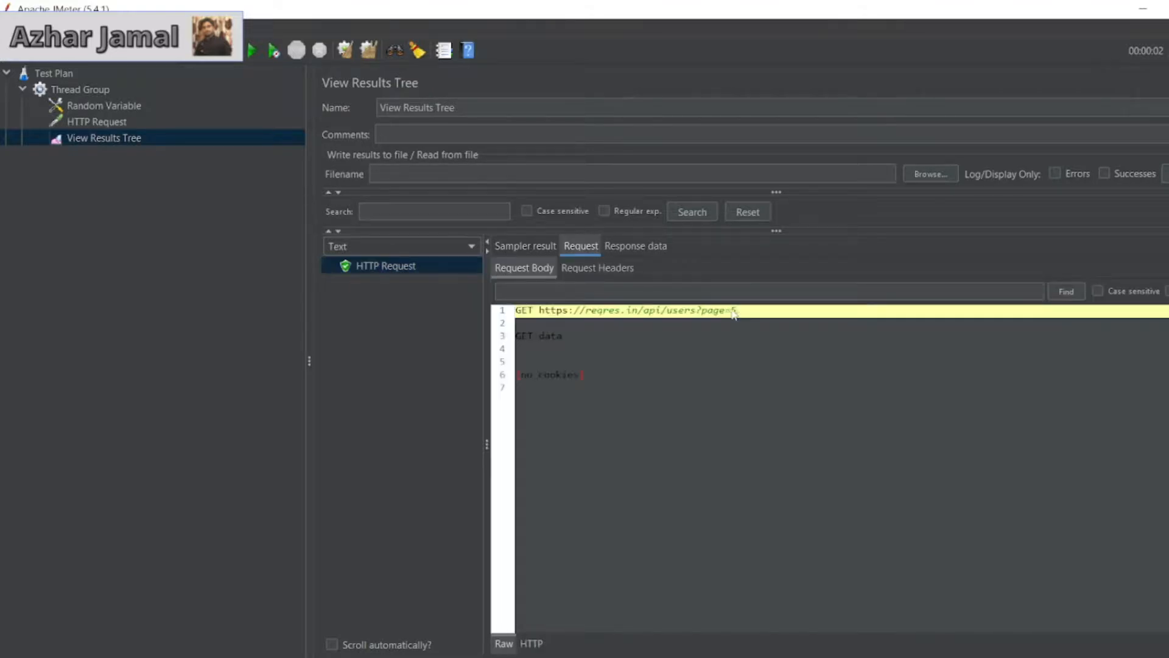
click(635, 245)
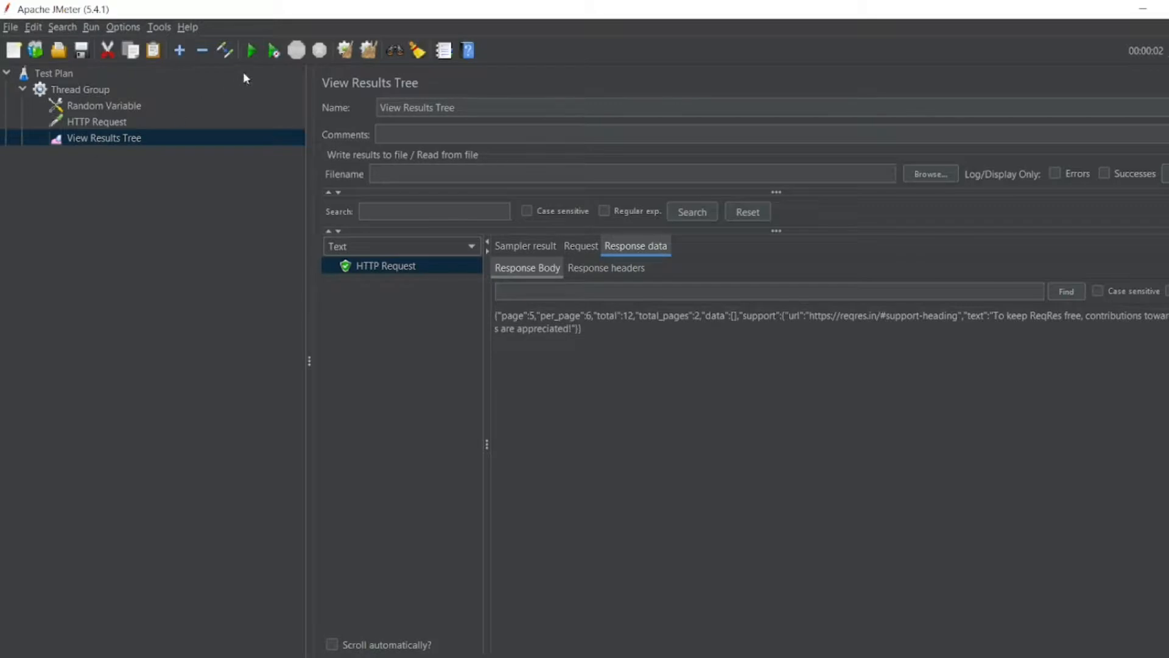
click(103, 106)
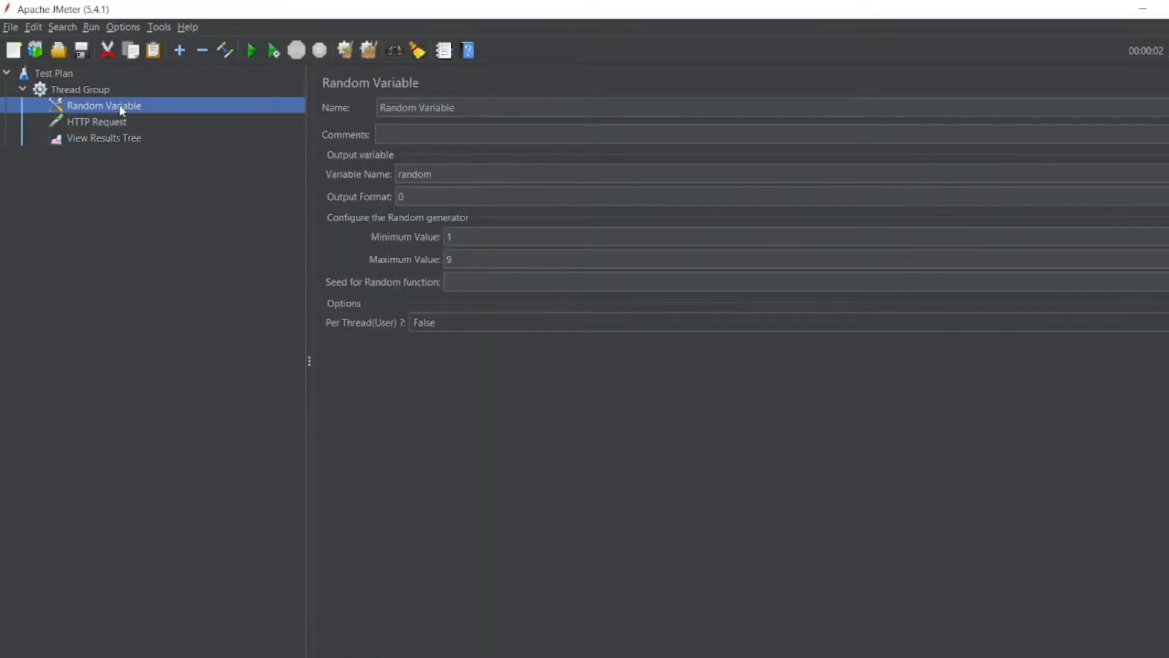
Set the Thread Group loop count to 9 and run the test plan.
click(80, 89)
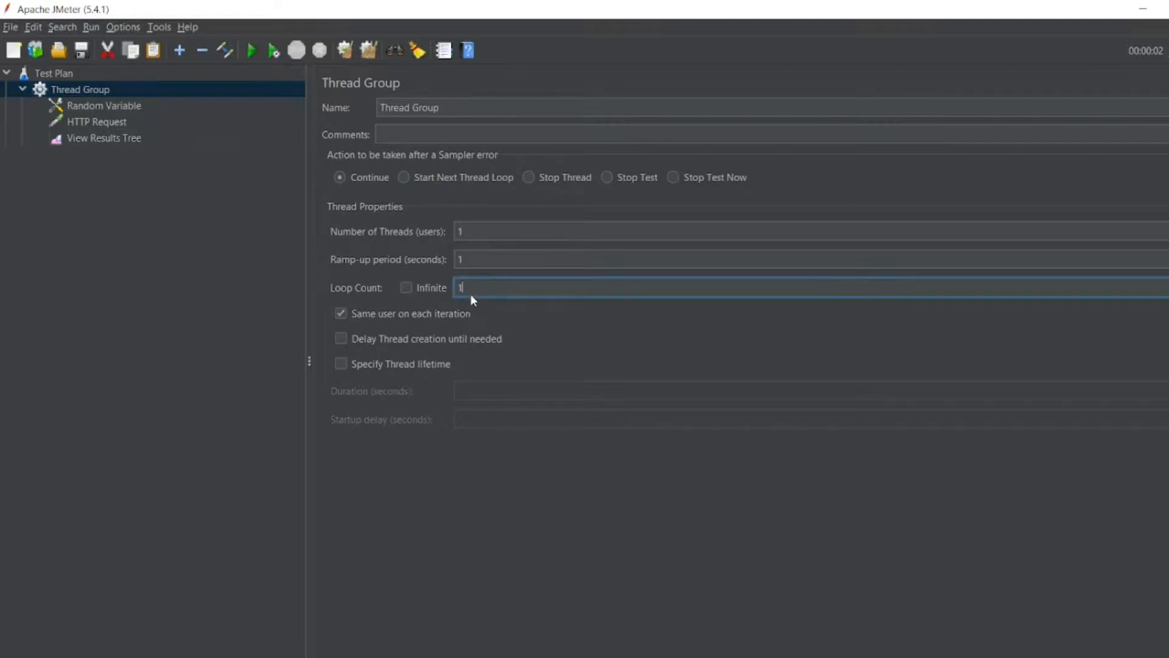
text(9)
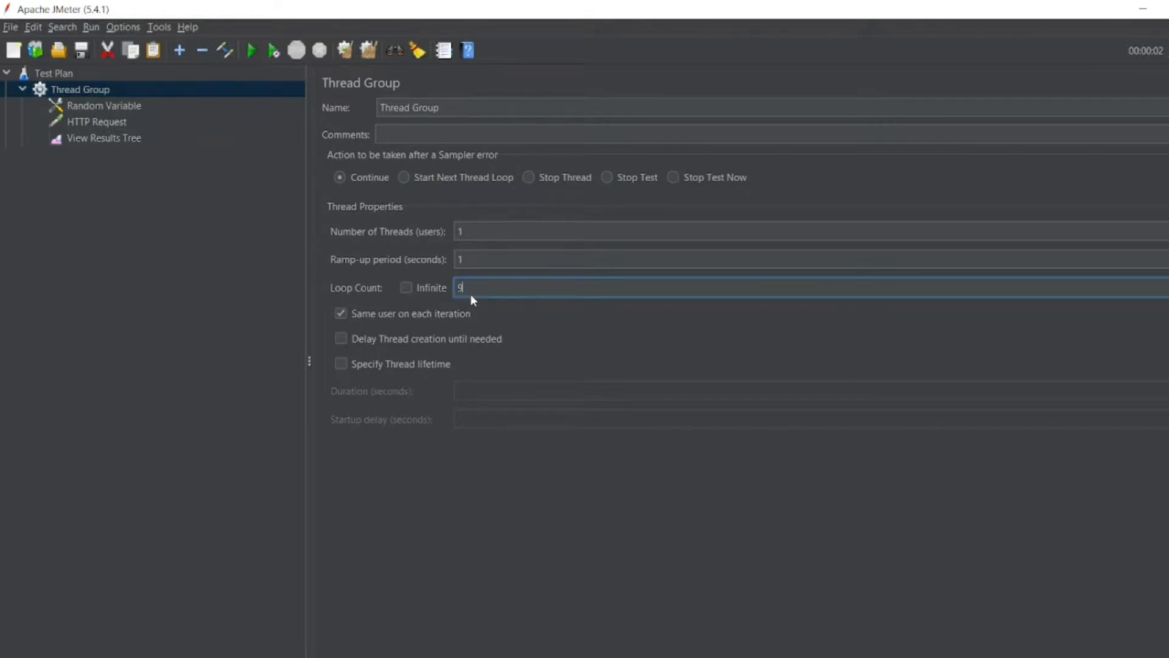
click(103, 138)
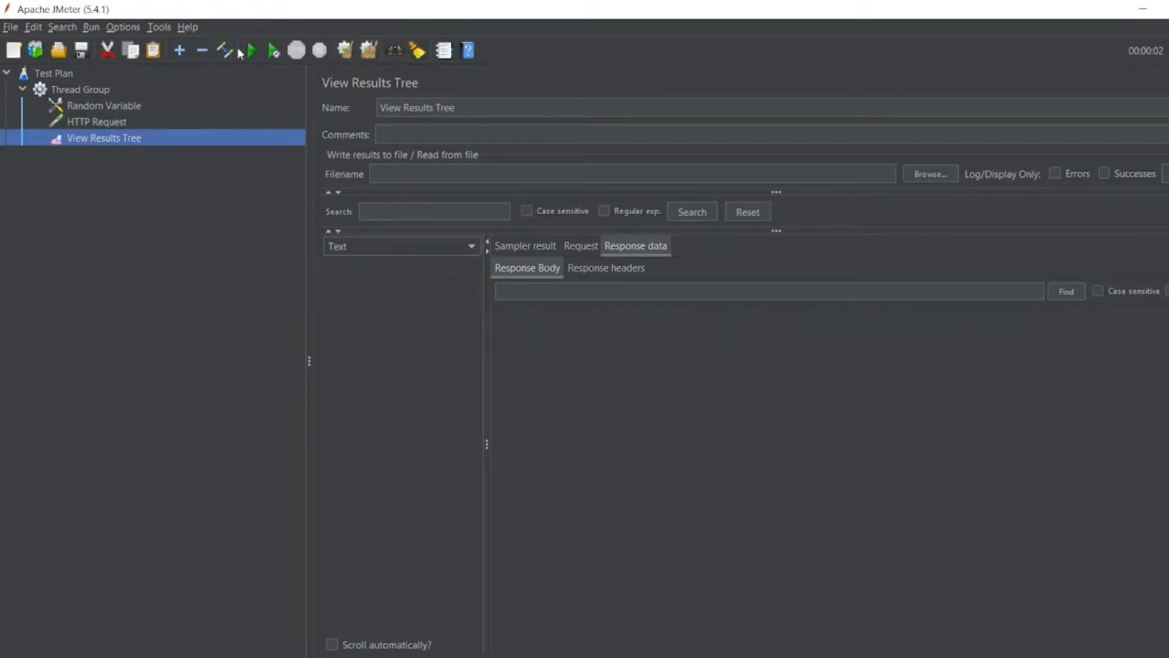
click(252, 50)
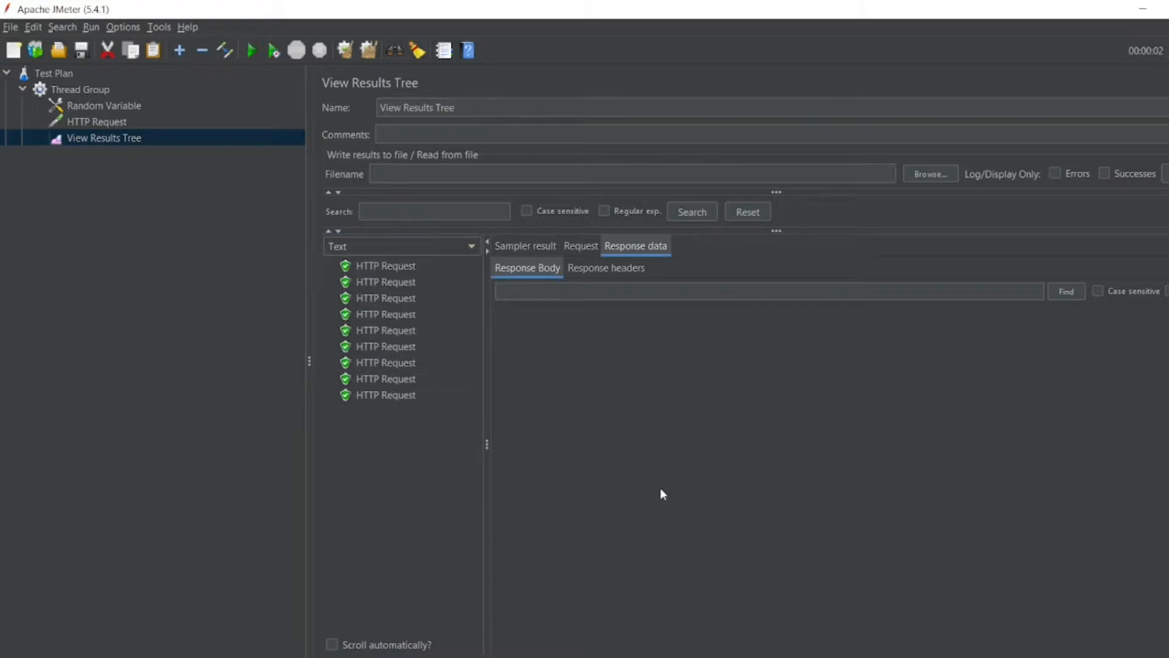
Compare page numbers across the nine results, viewing the page 1 response body.
click(385, 266)
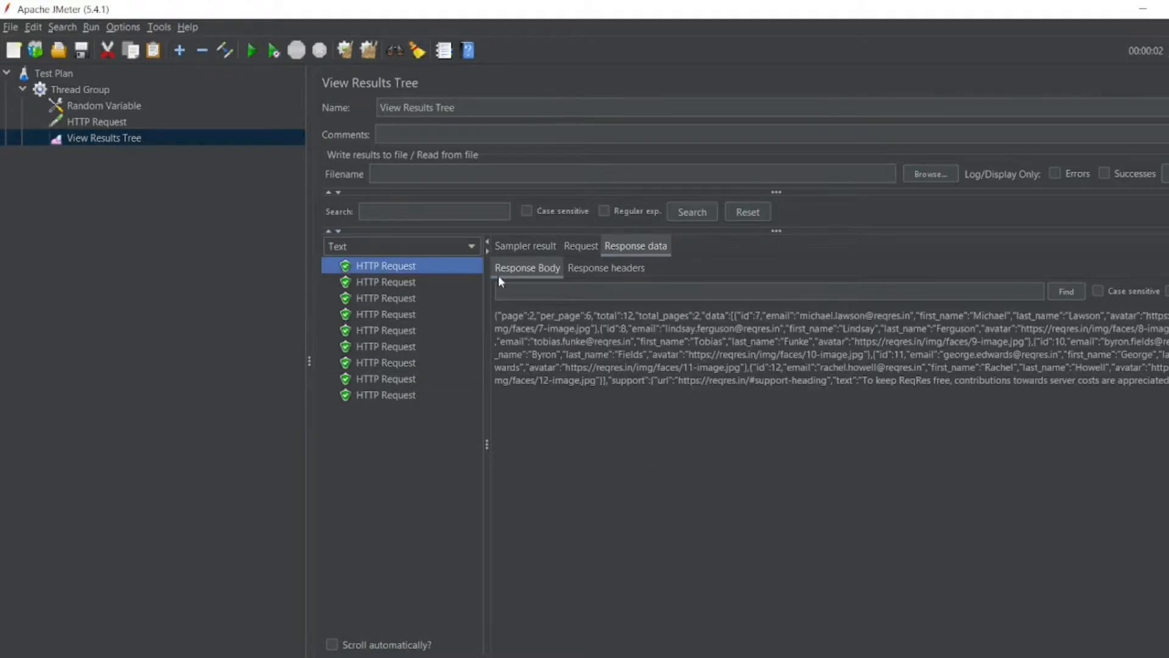
click(580, 246)
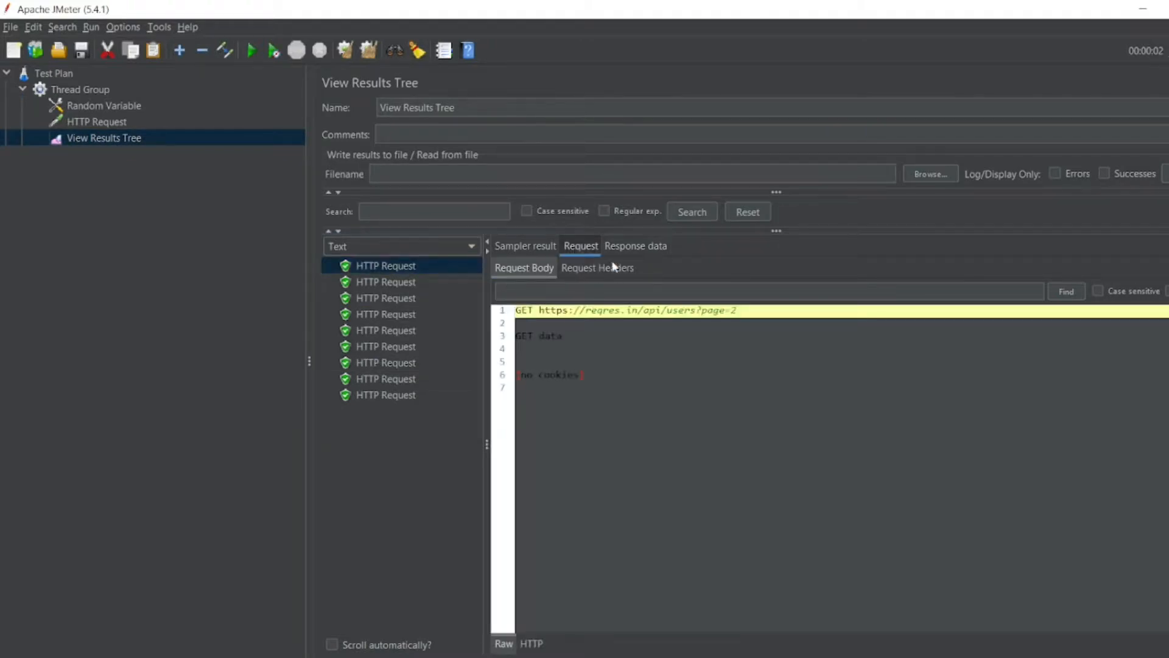
click(386, 298)
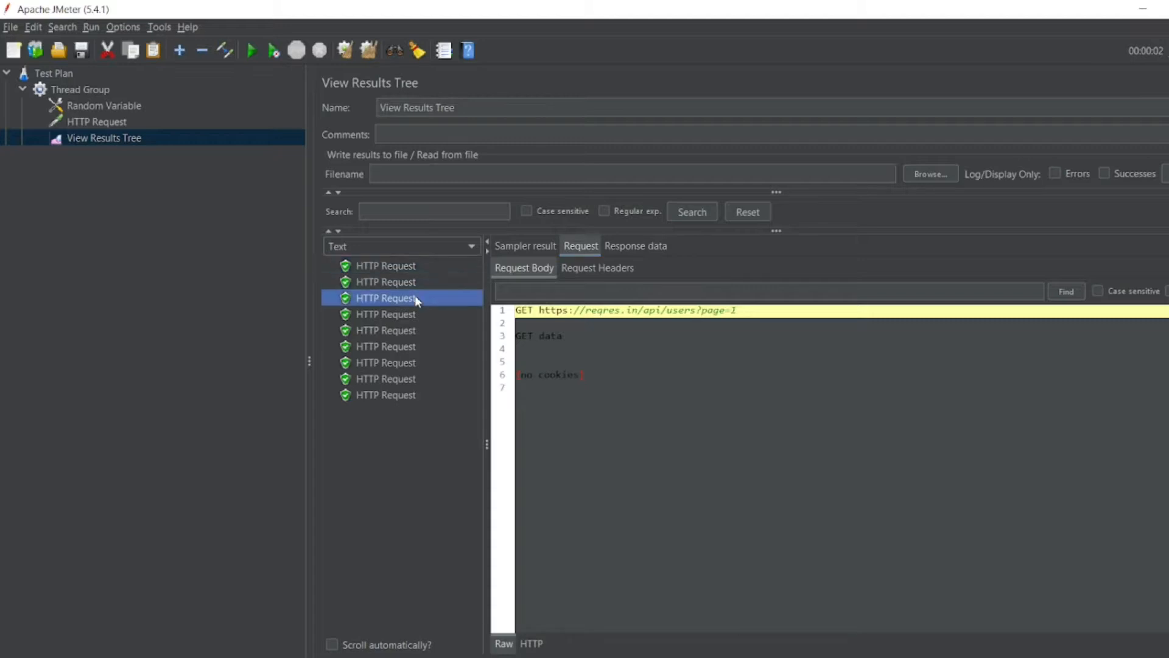
click(385, 314)
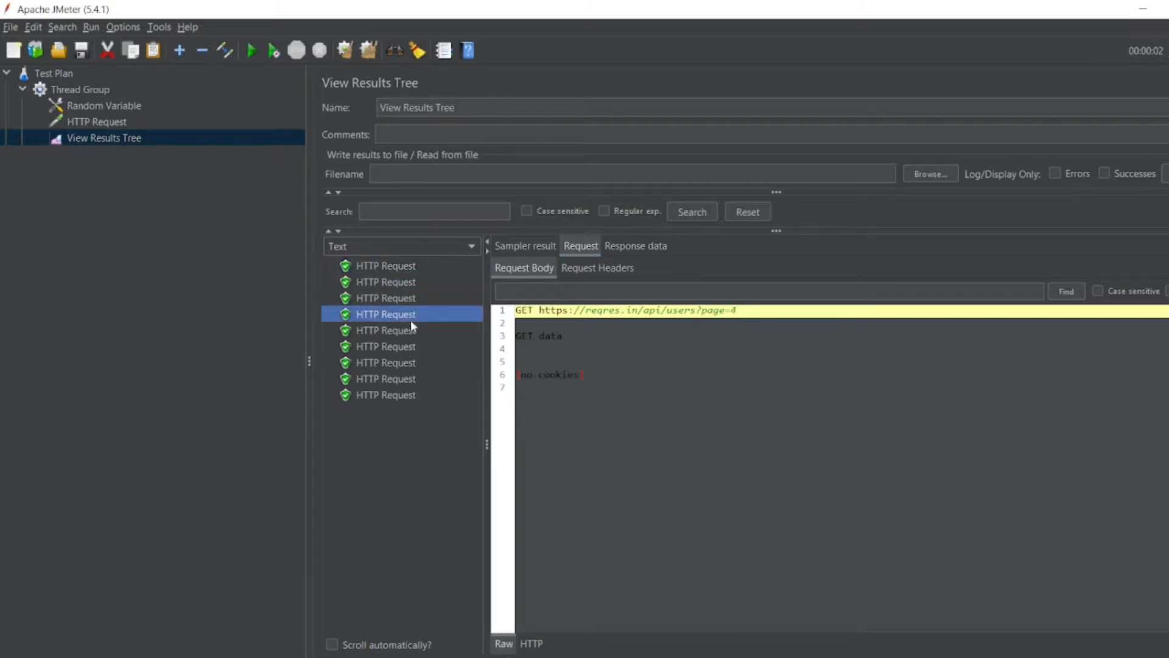
click(386, 346)
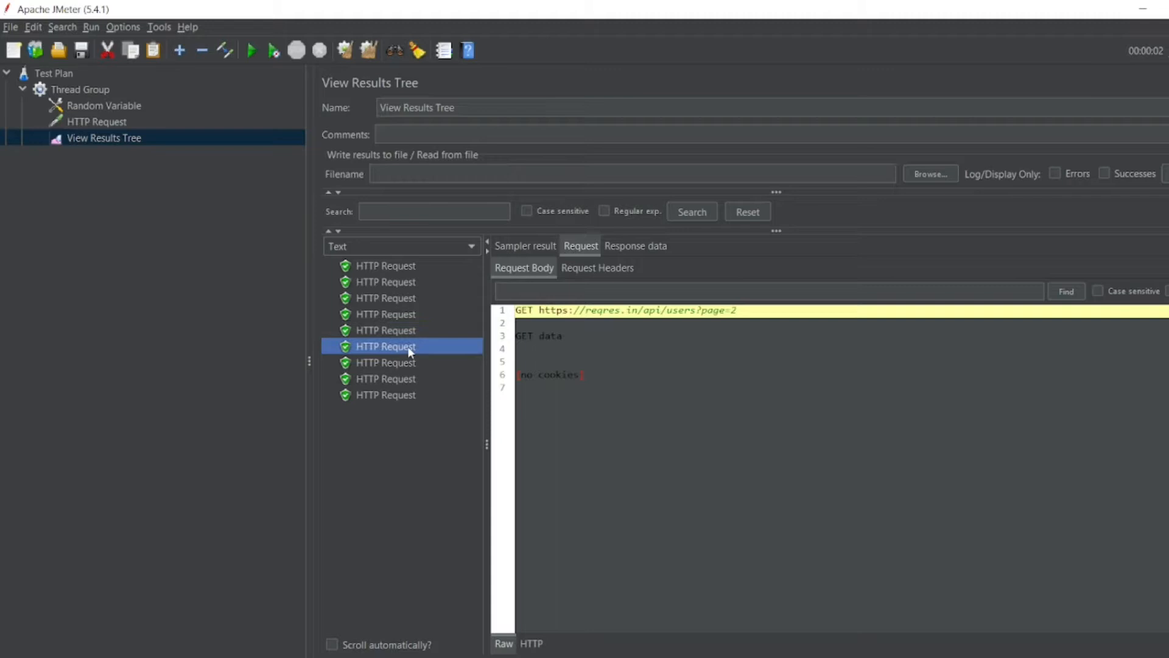
click(386, 379)
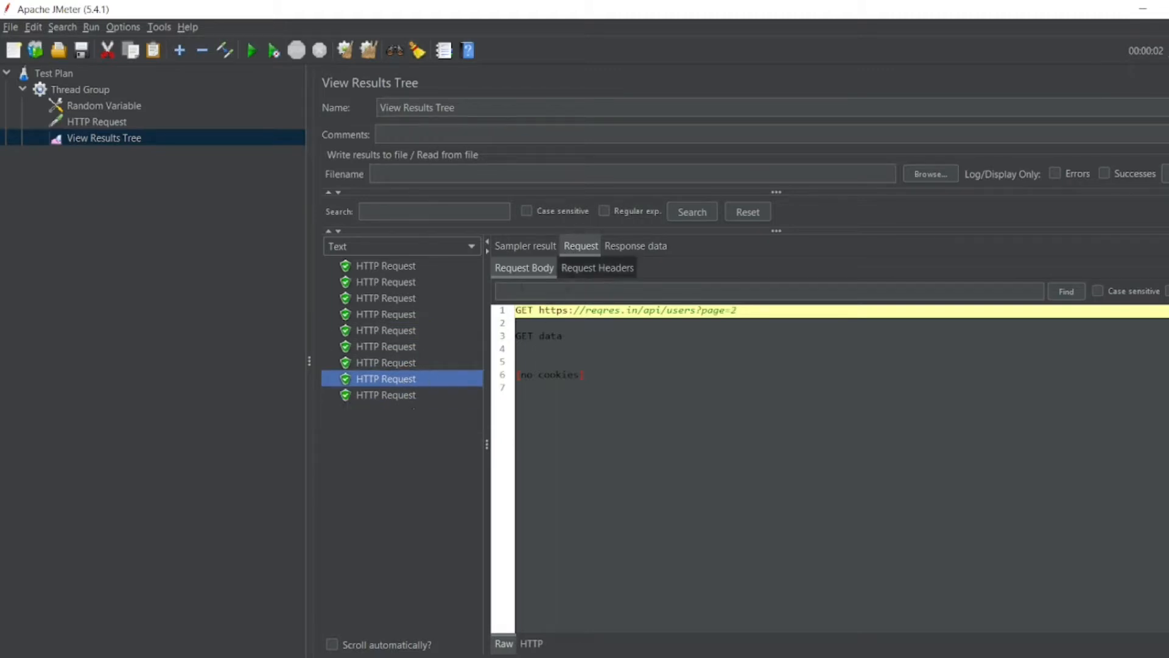
click(385, 298)
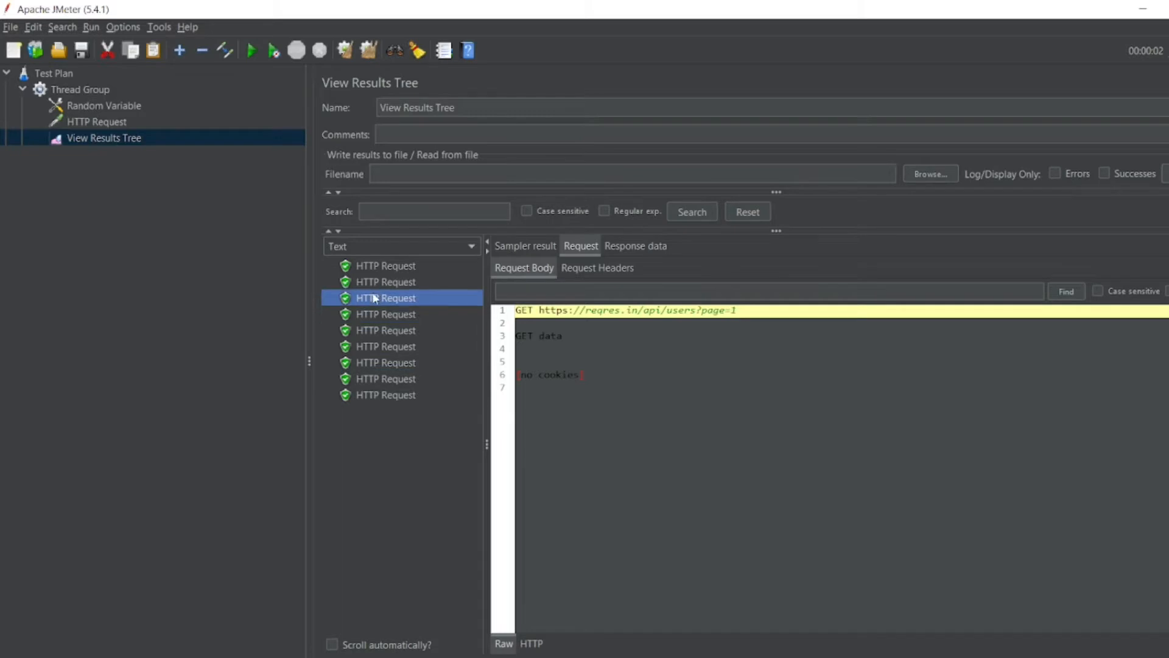
click(636, 246)
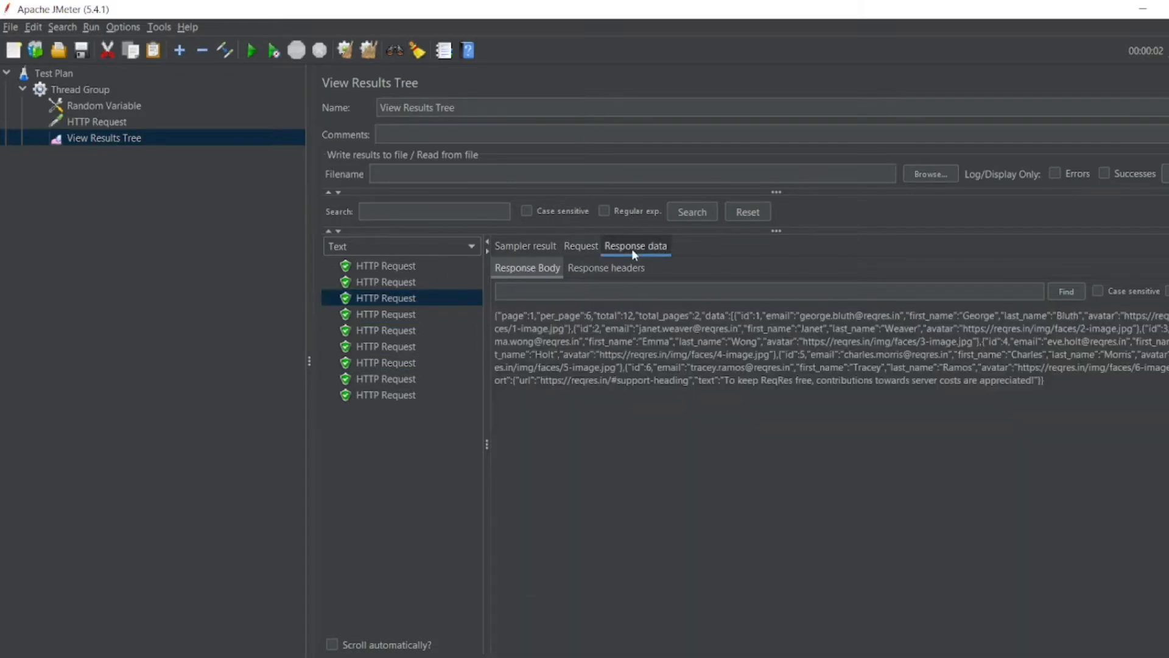